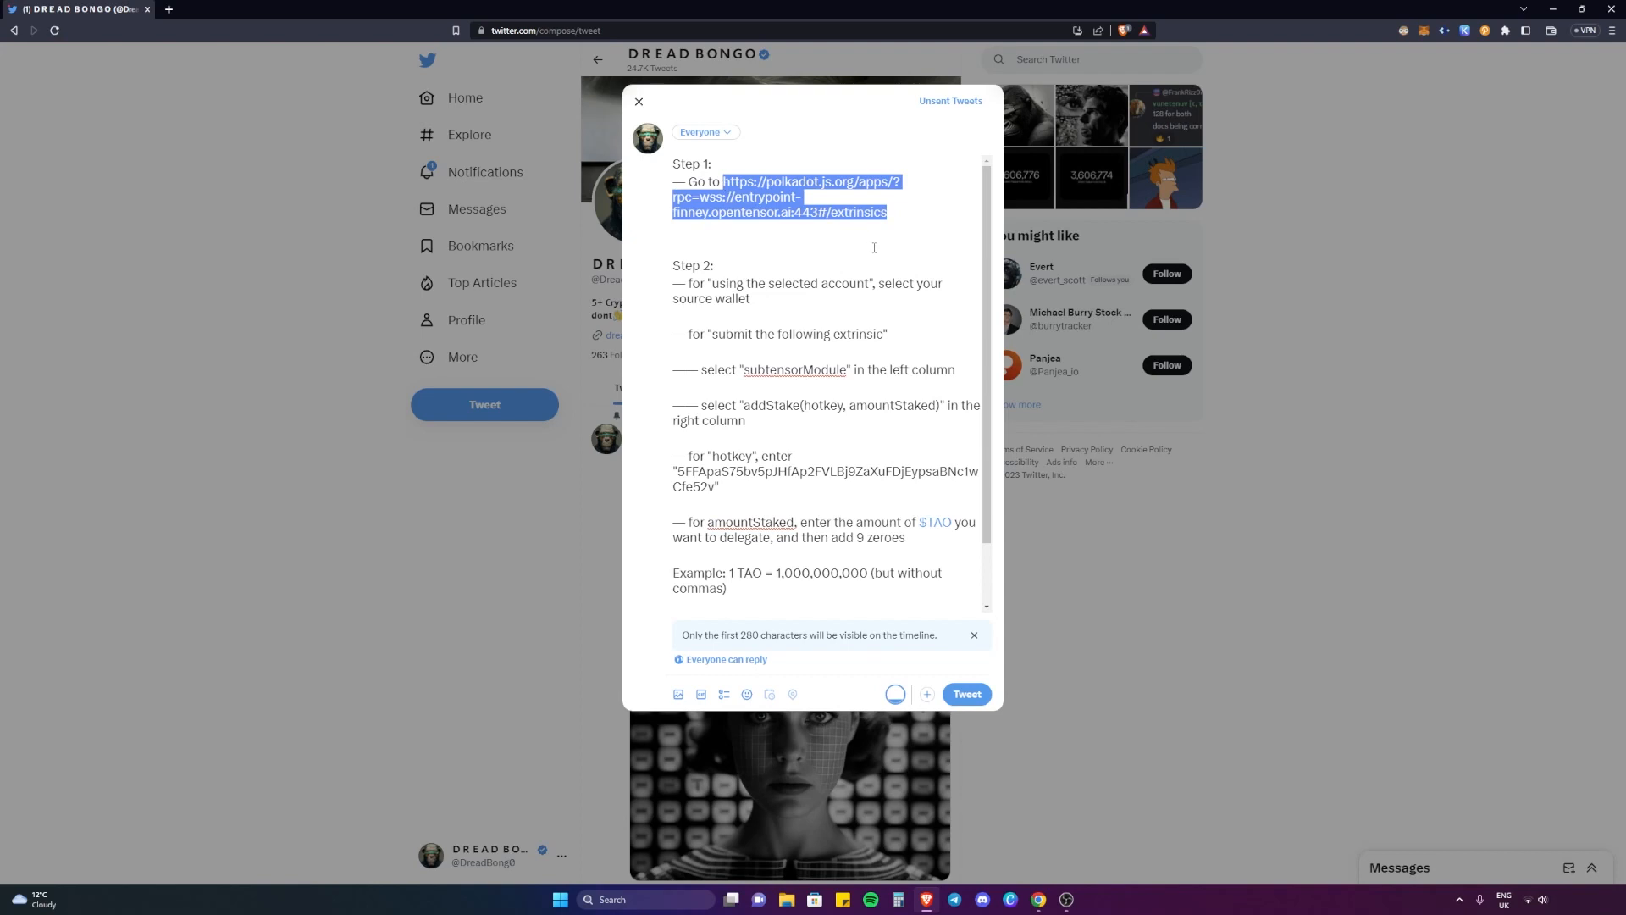
mouse_move(1038, 900)
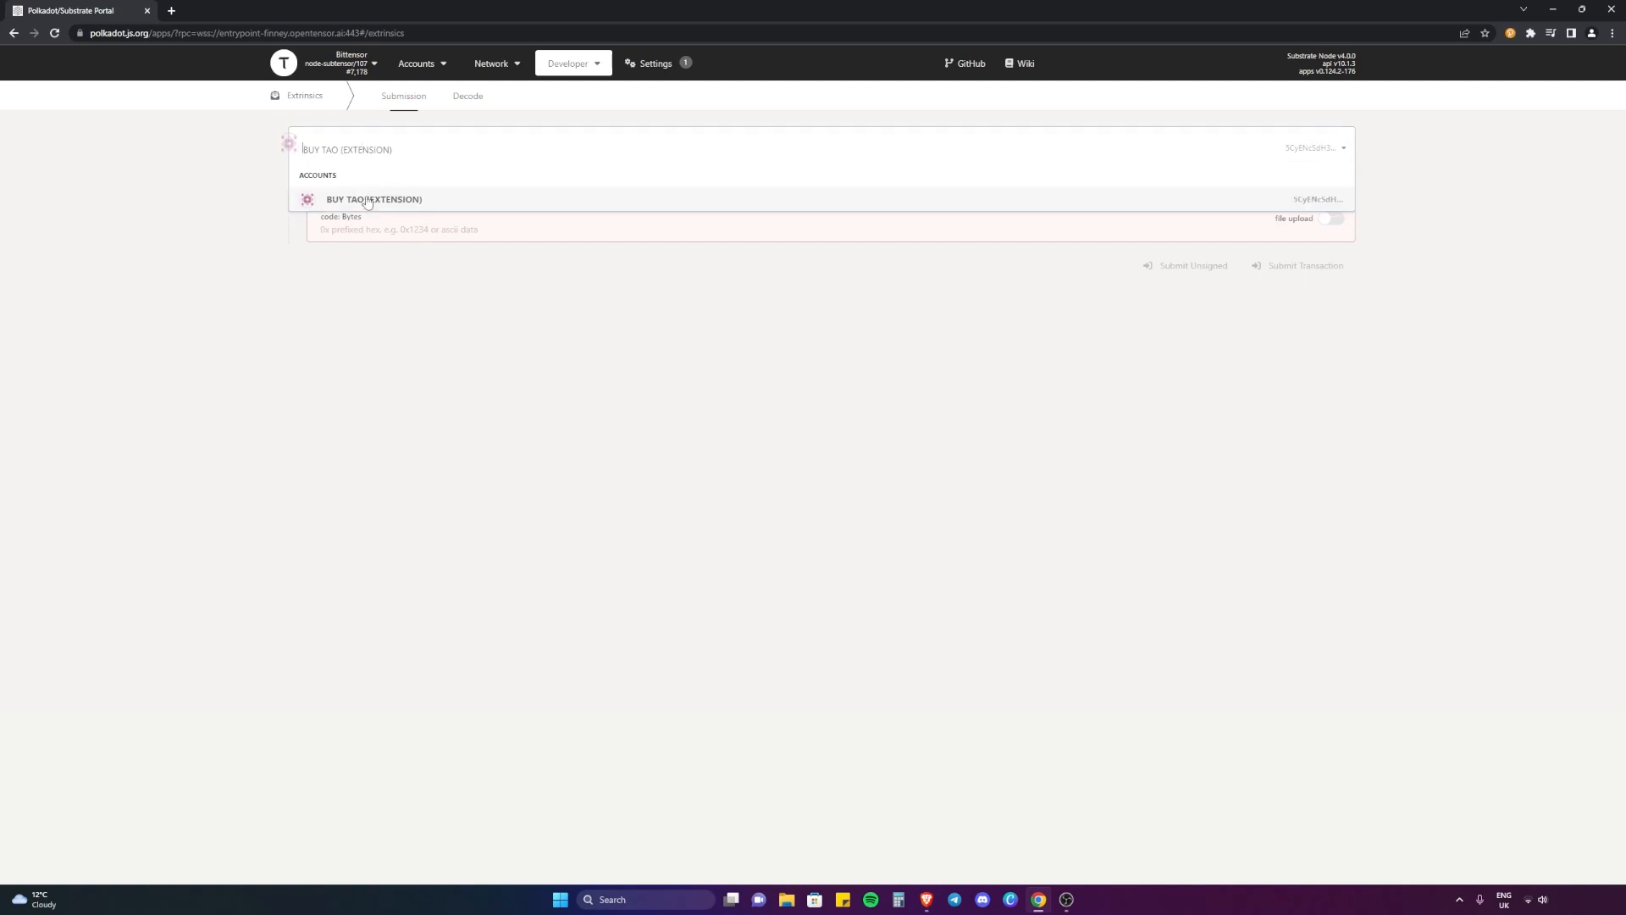
Select BUY TAO (EXTENSION) as sender and subtensorModule as the extrinsic module.
left_click(372, 200)
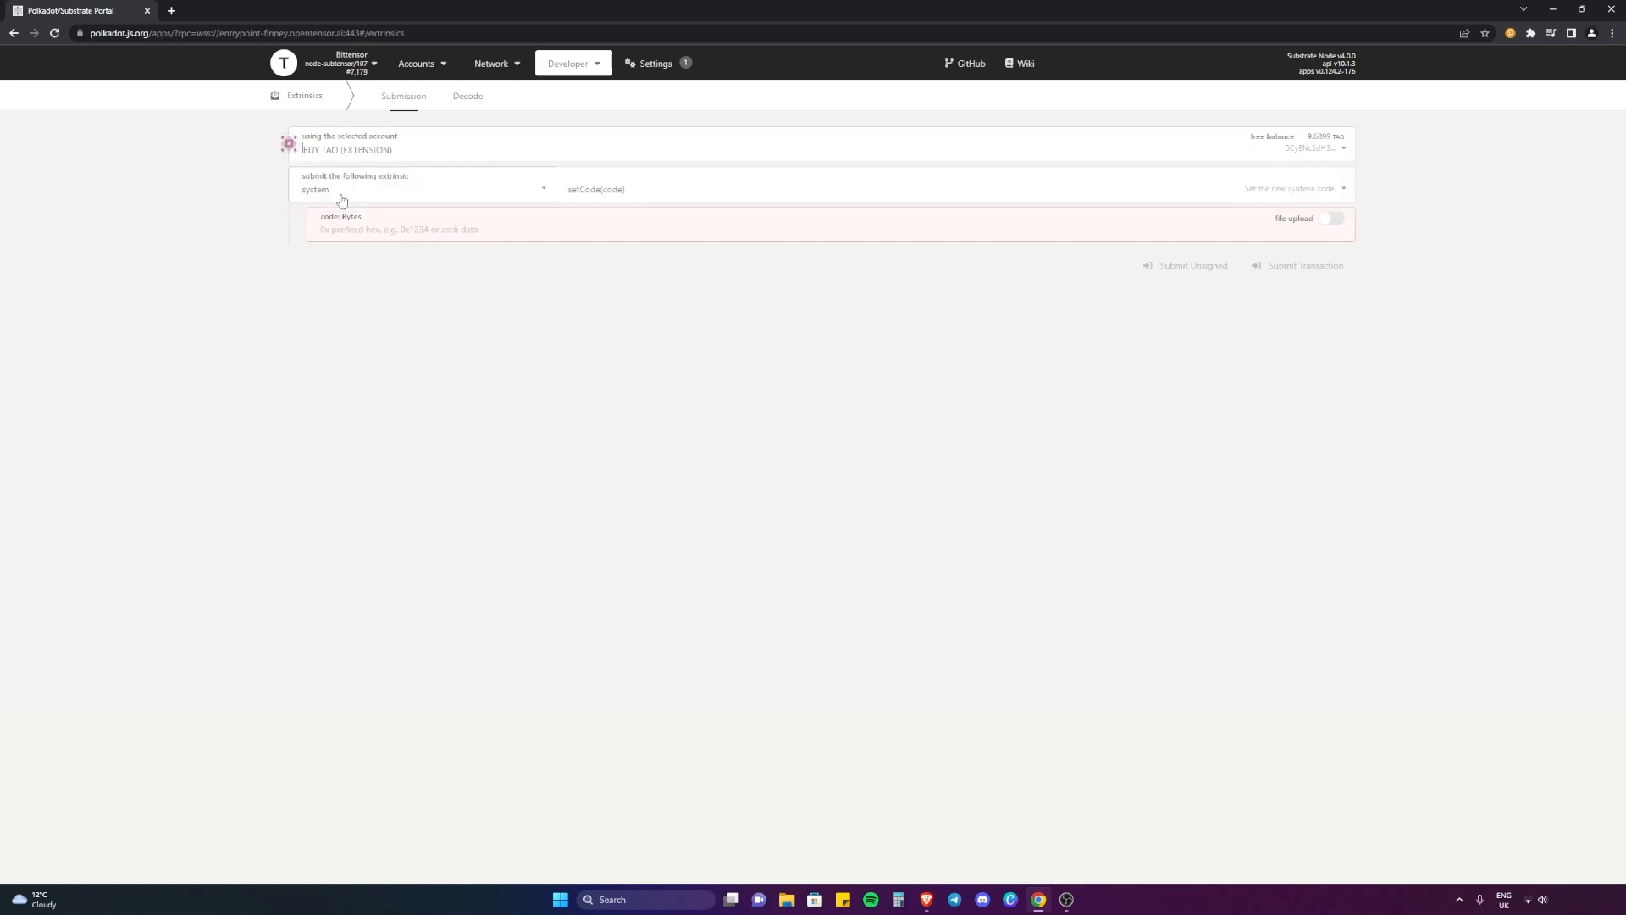
left_click(420, 188)
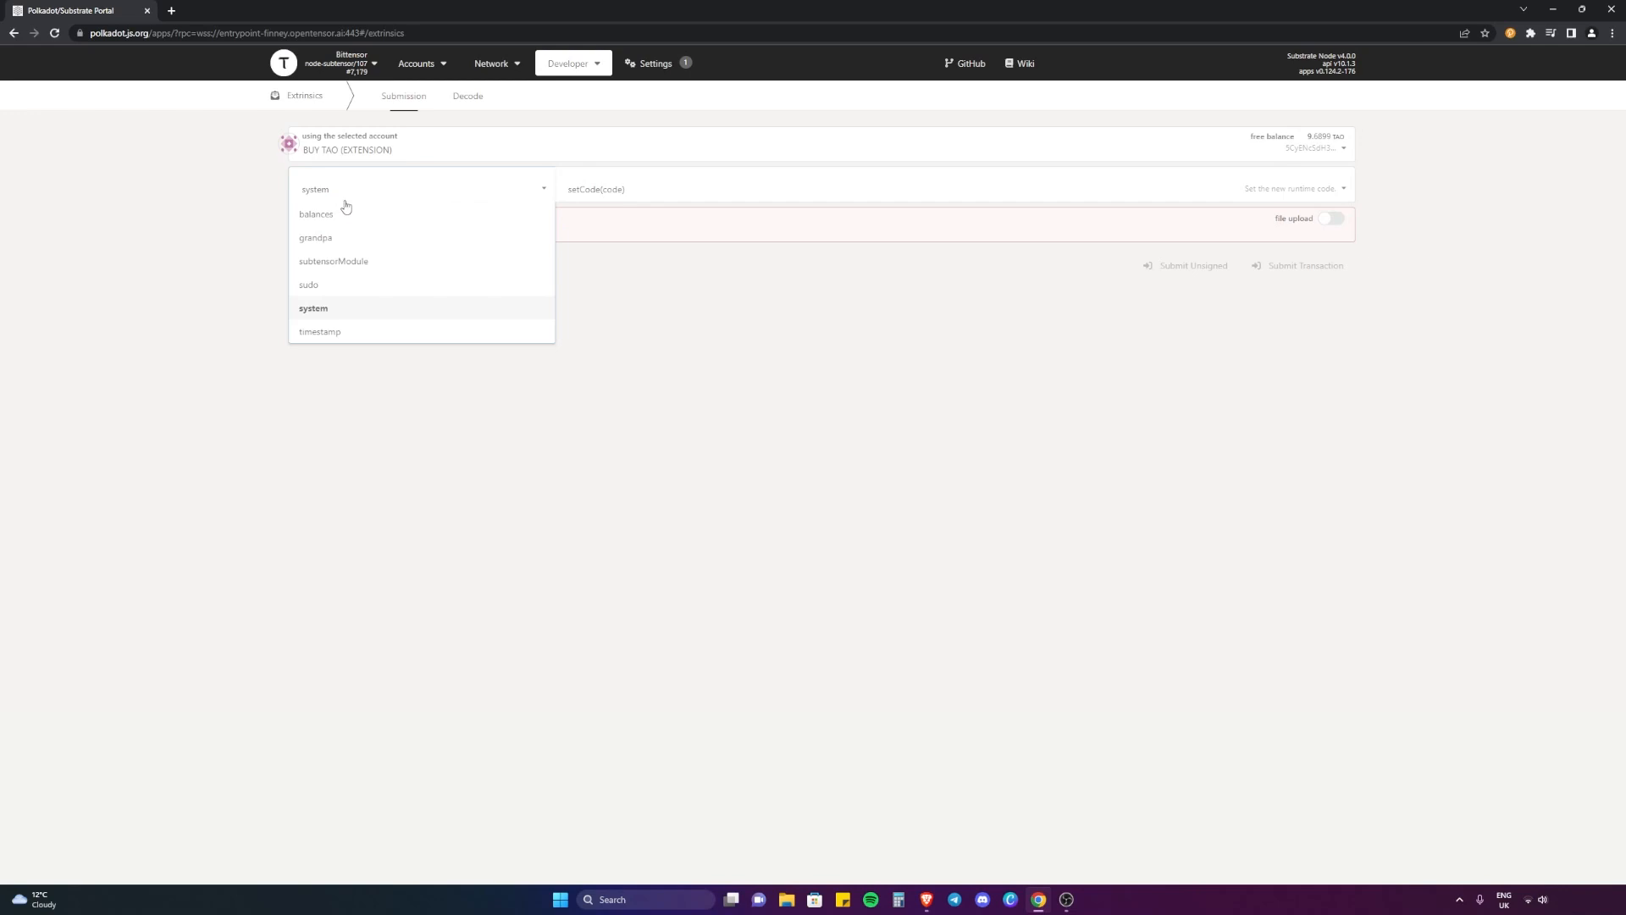
mouse_move(368, 261)
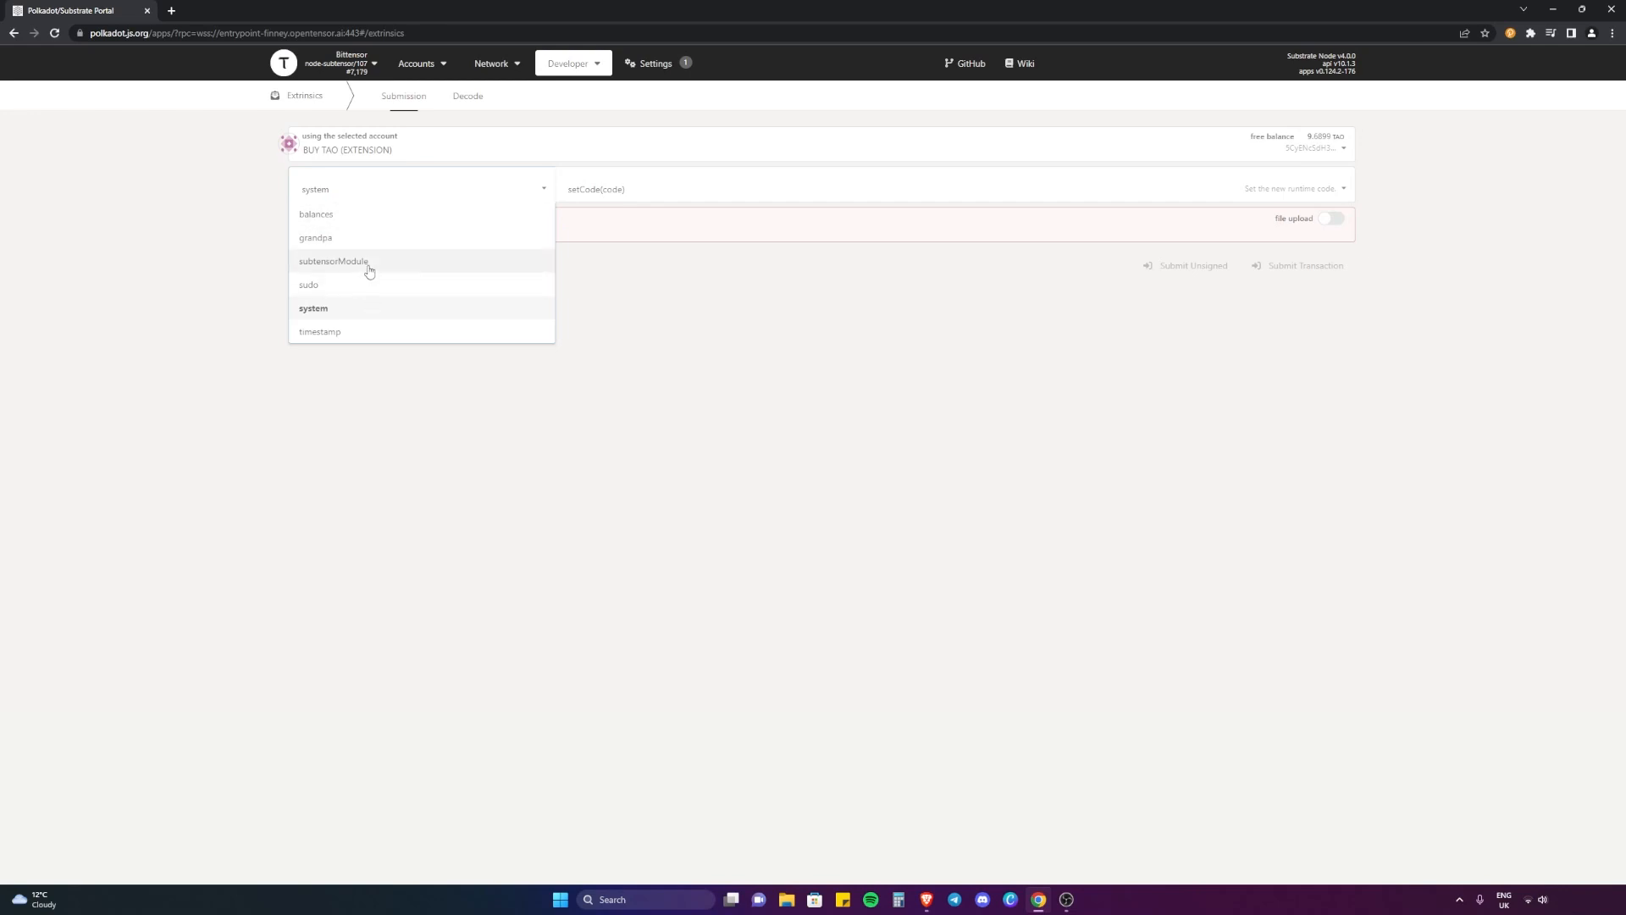
left_click(334, 261)
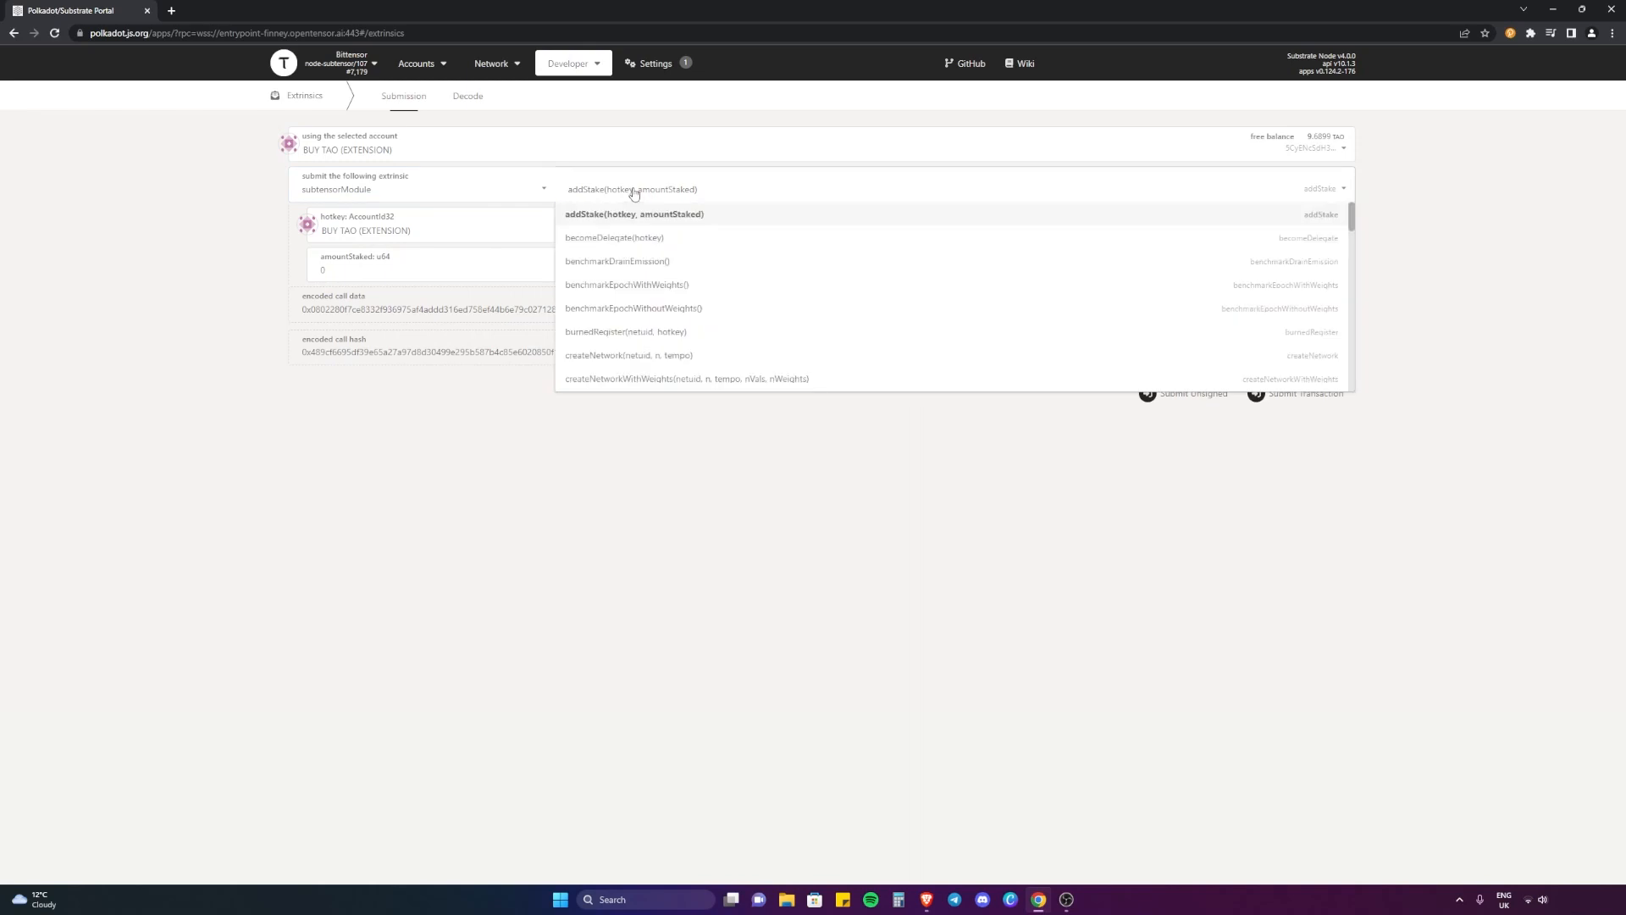
mouse_move(603, 225)
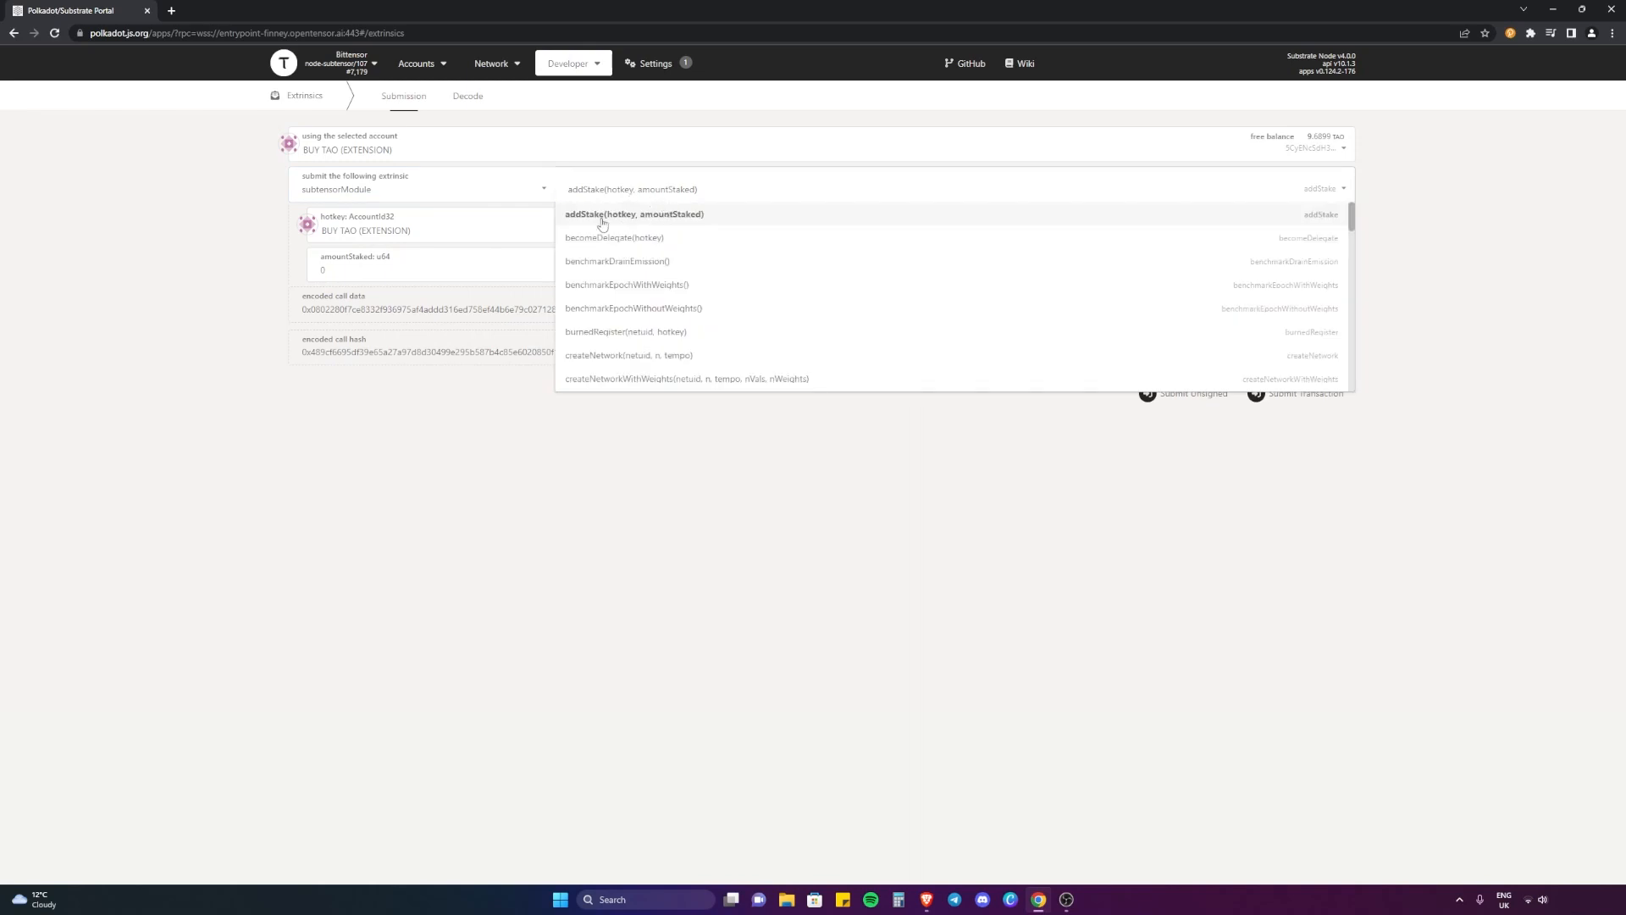
scroll("down", 3)
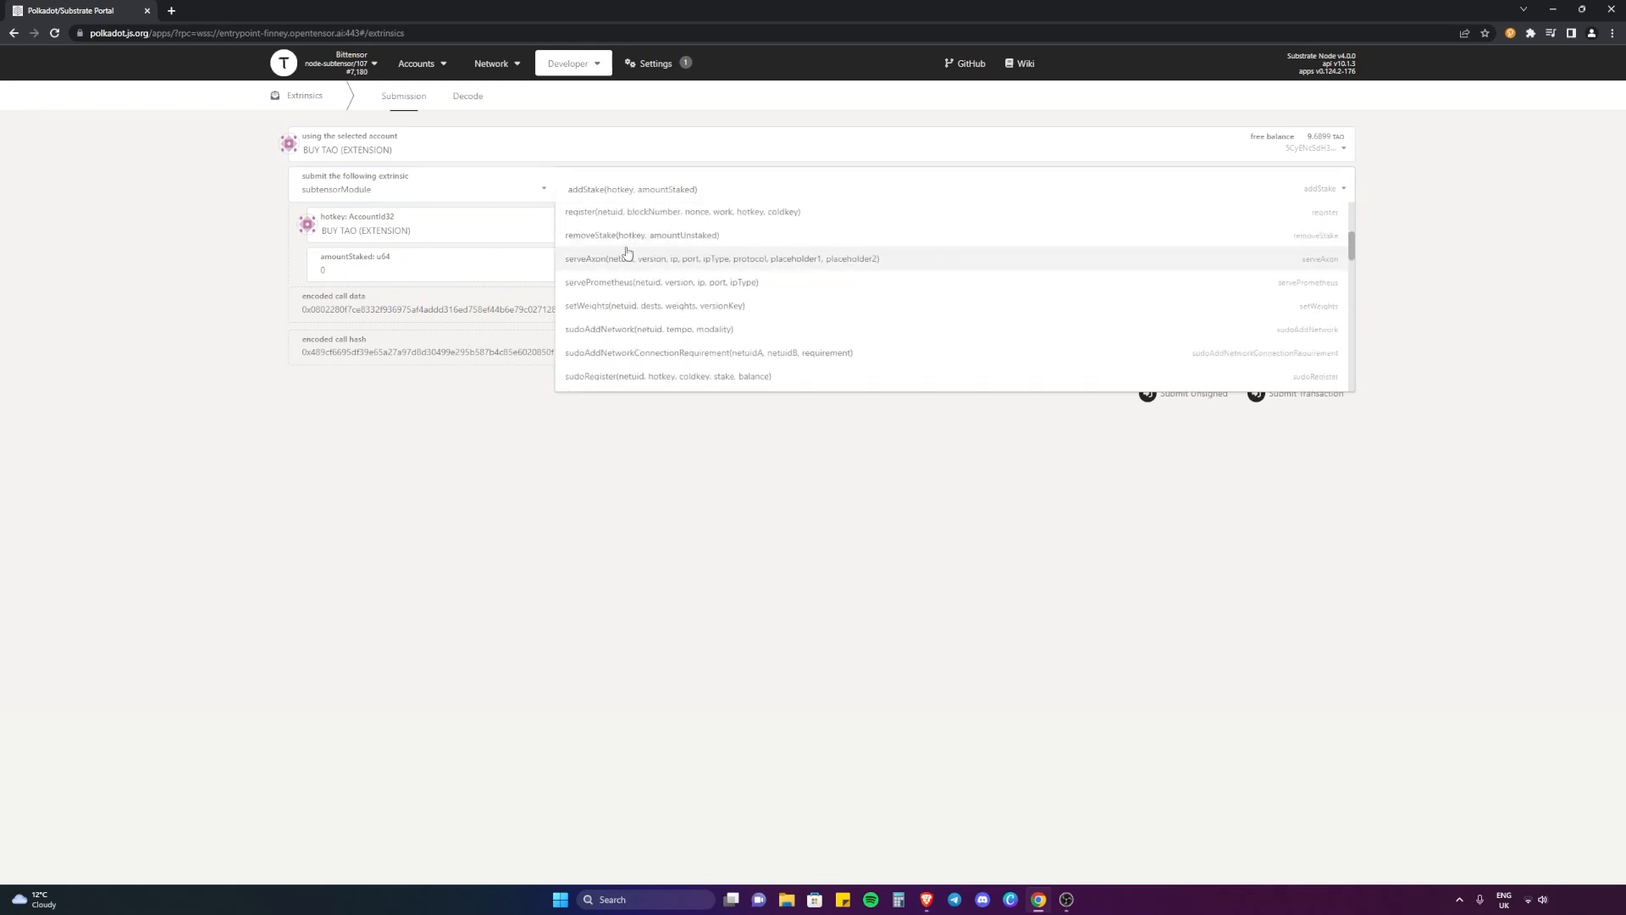
left_click(632, 188)
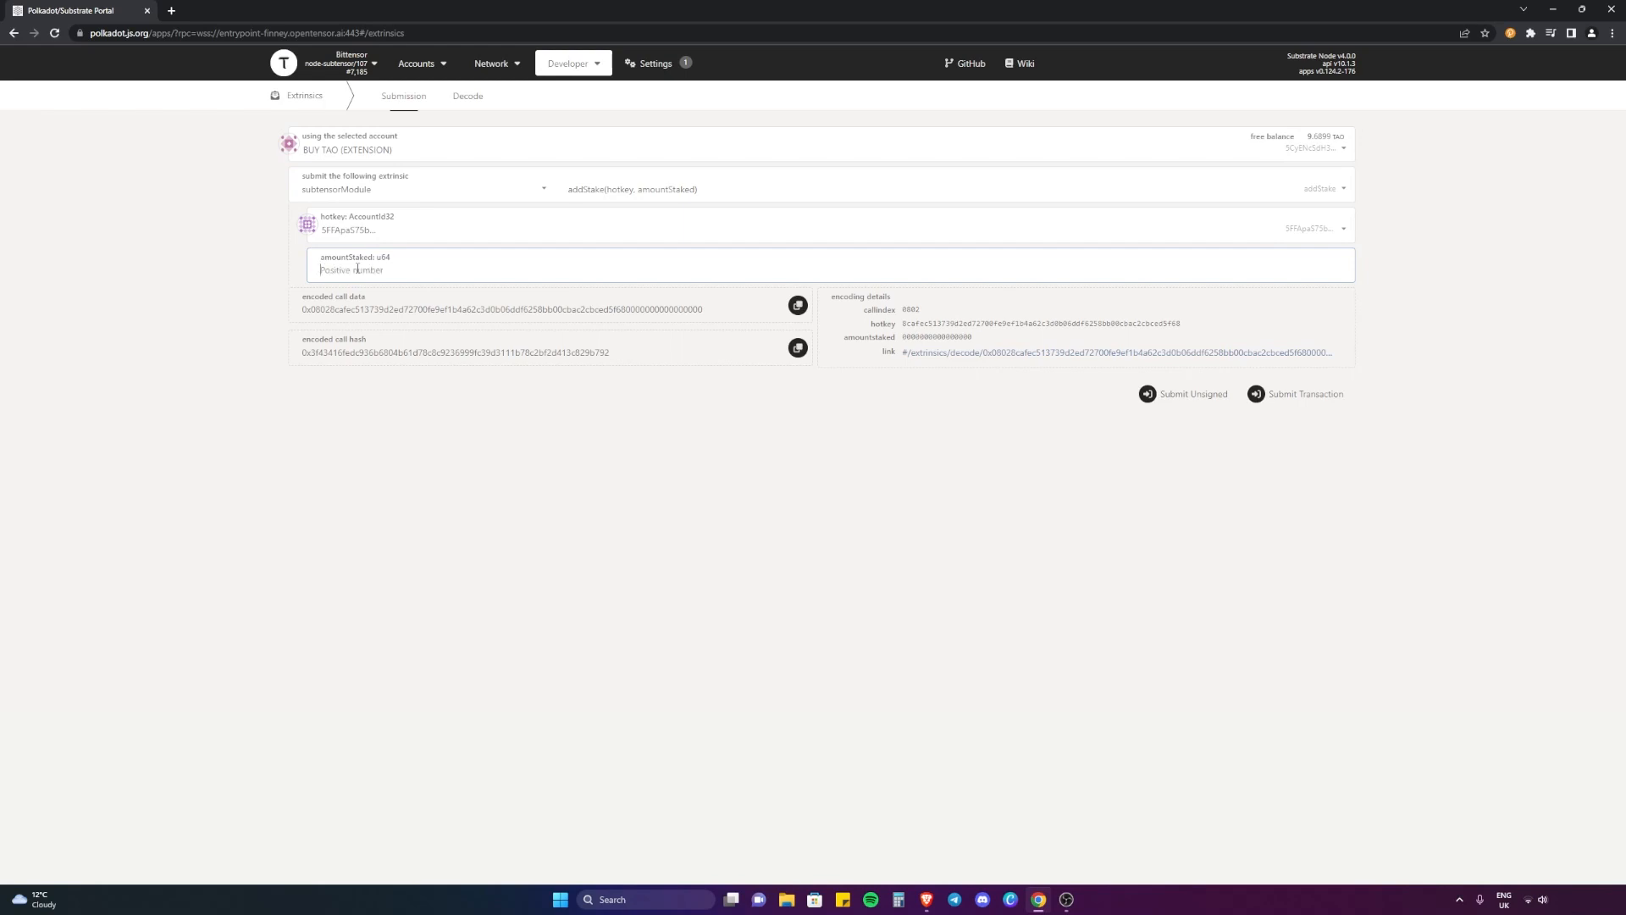
type("1")
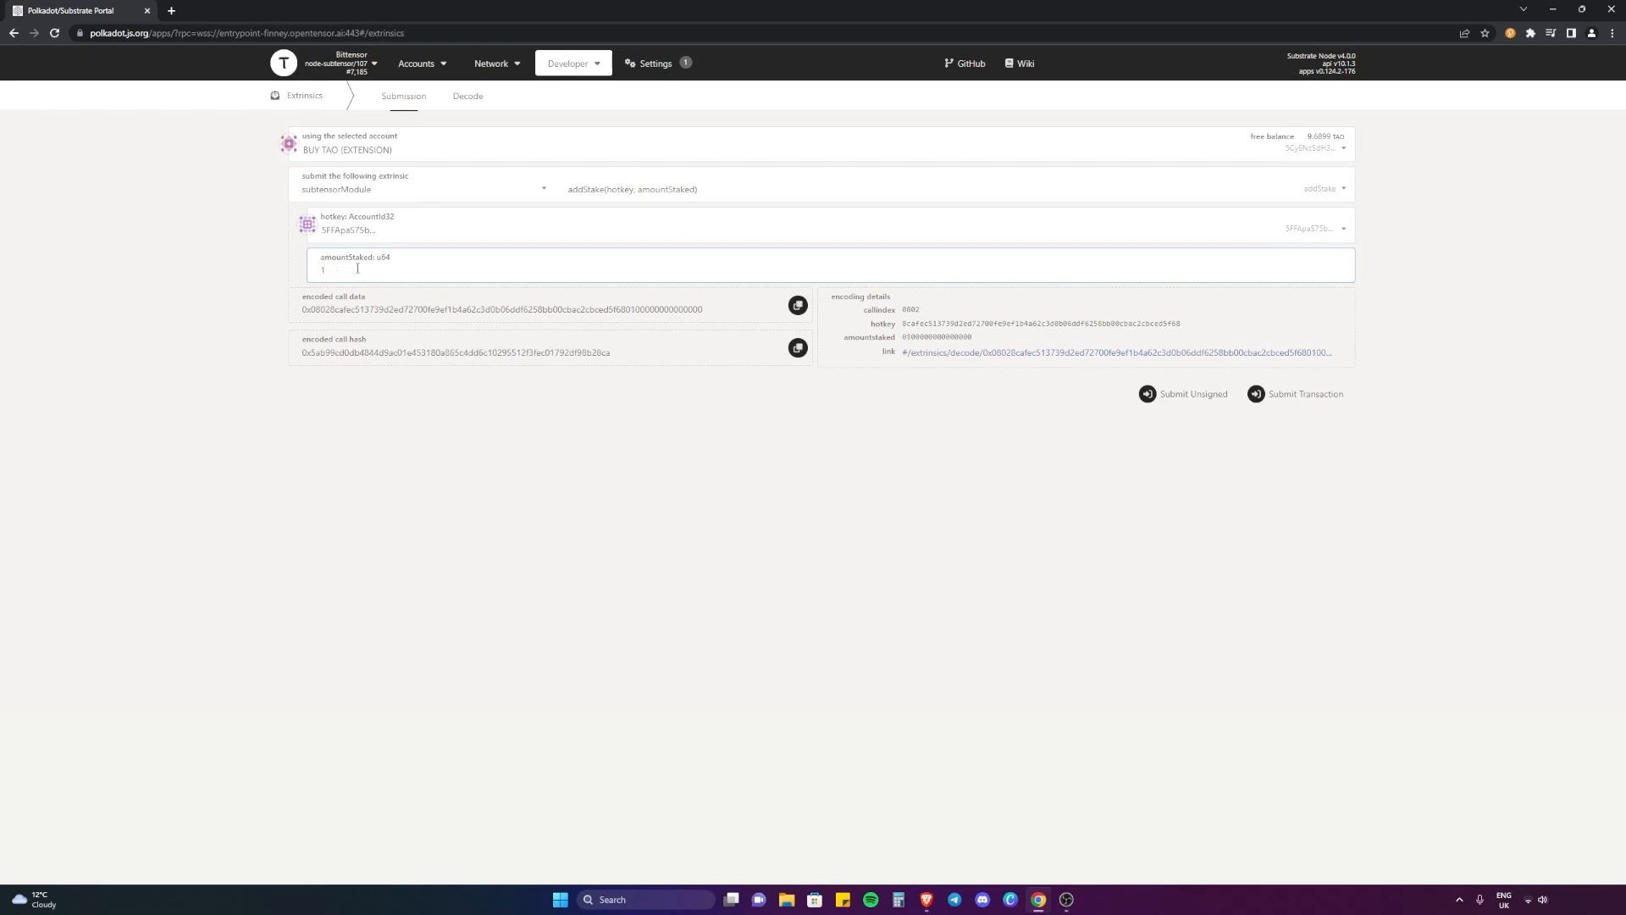
mouse_move(508, 408)
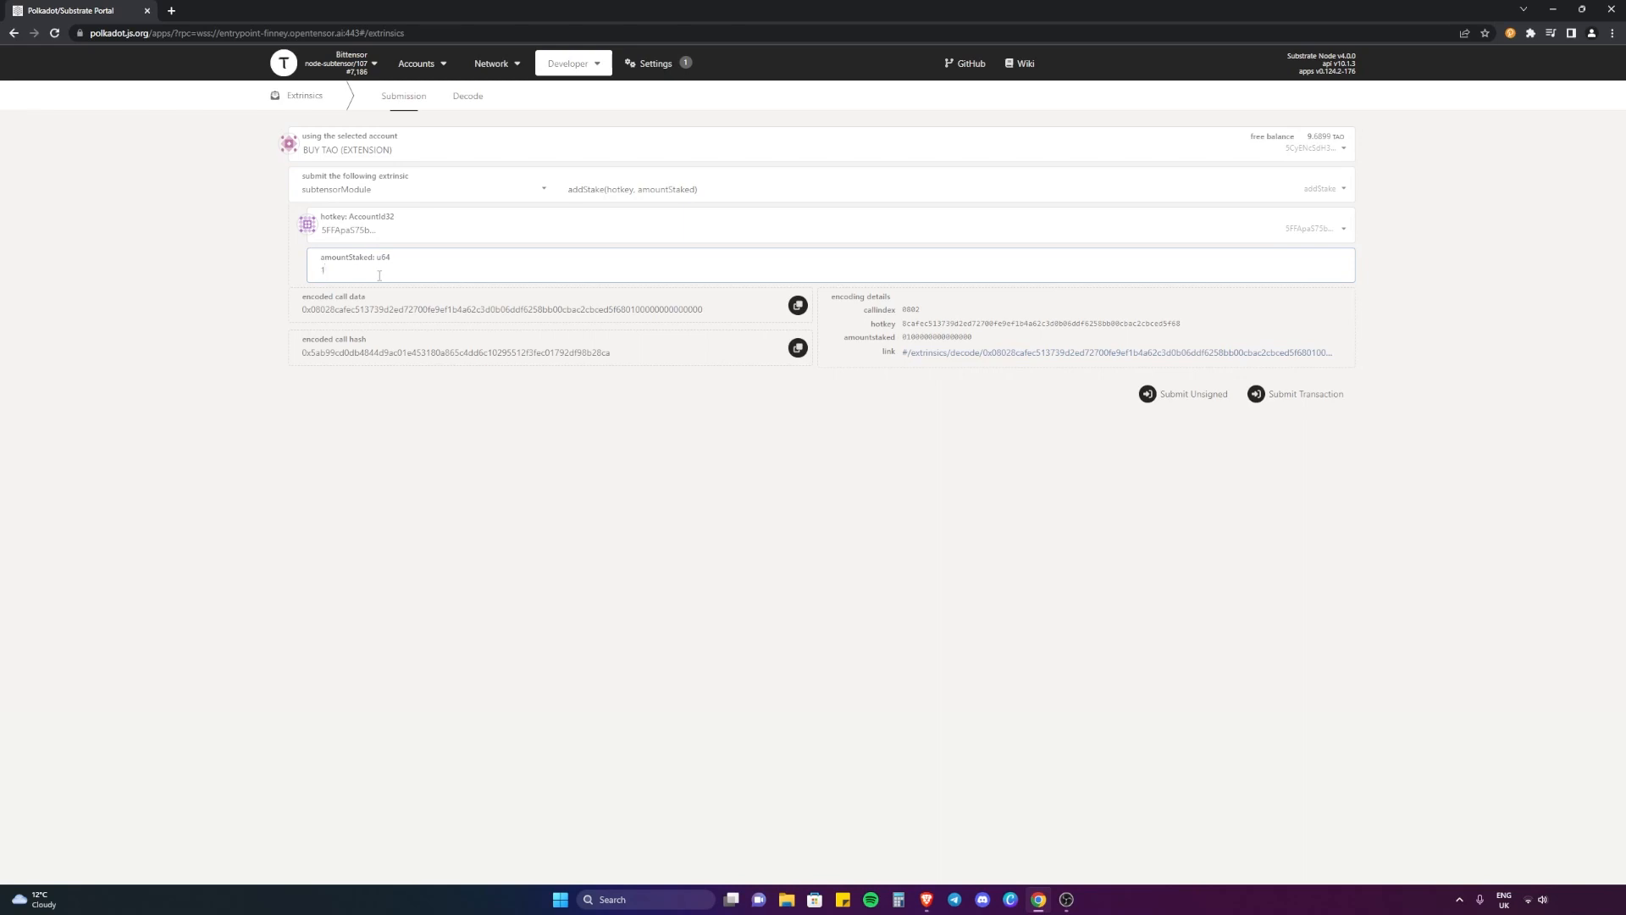
type("000000000")
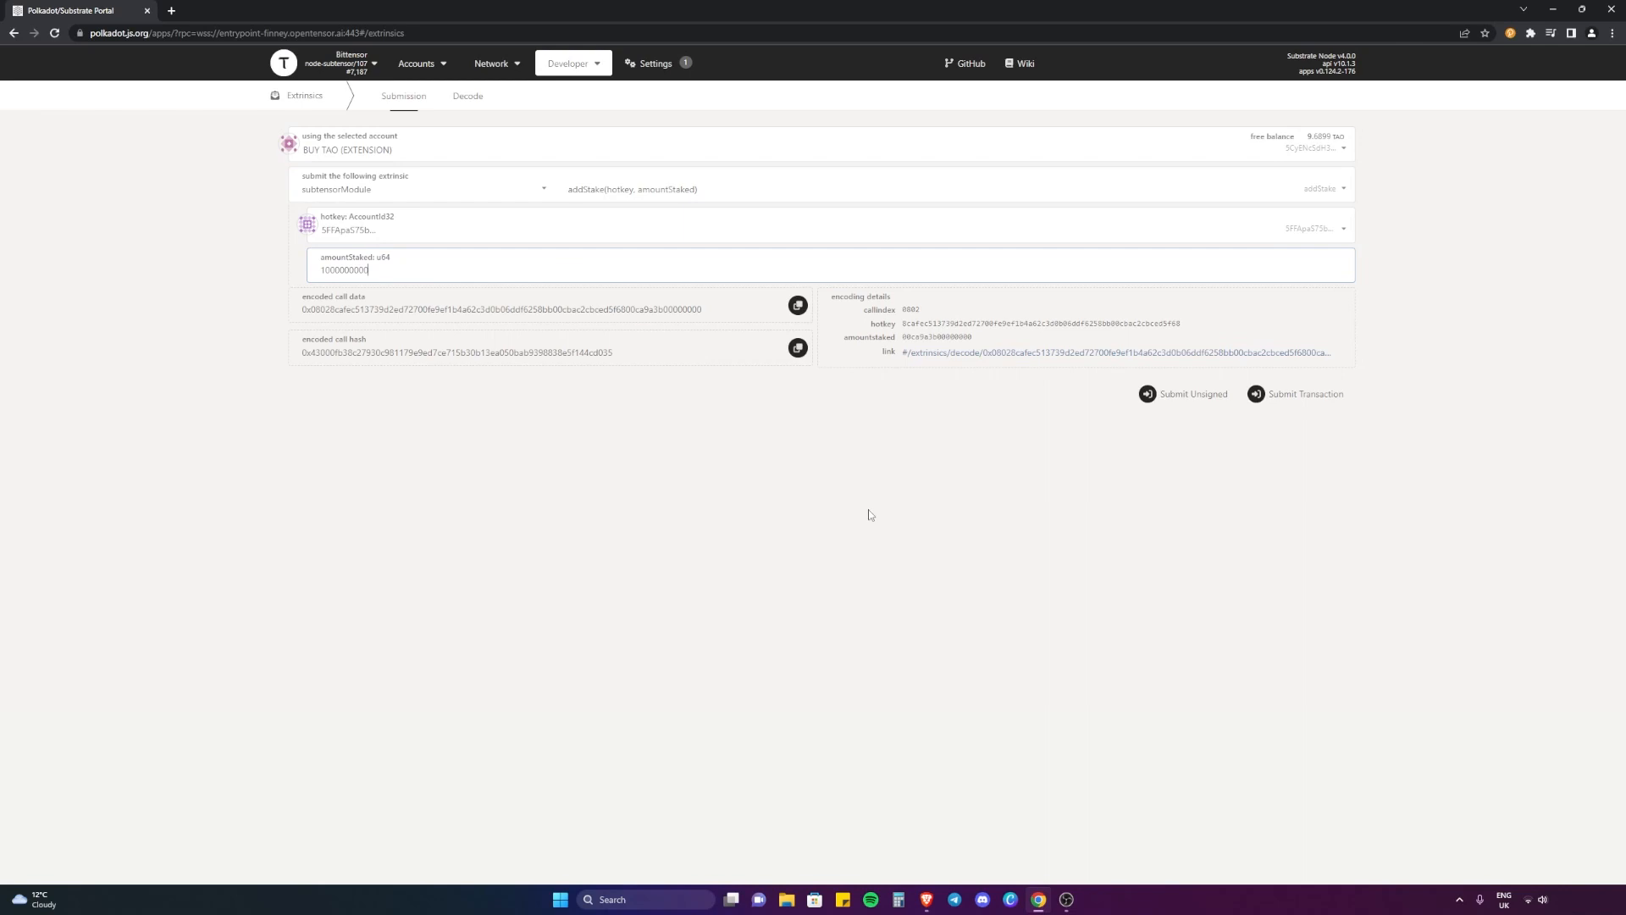
mouse_move(1311, 423)
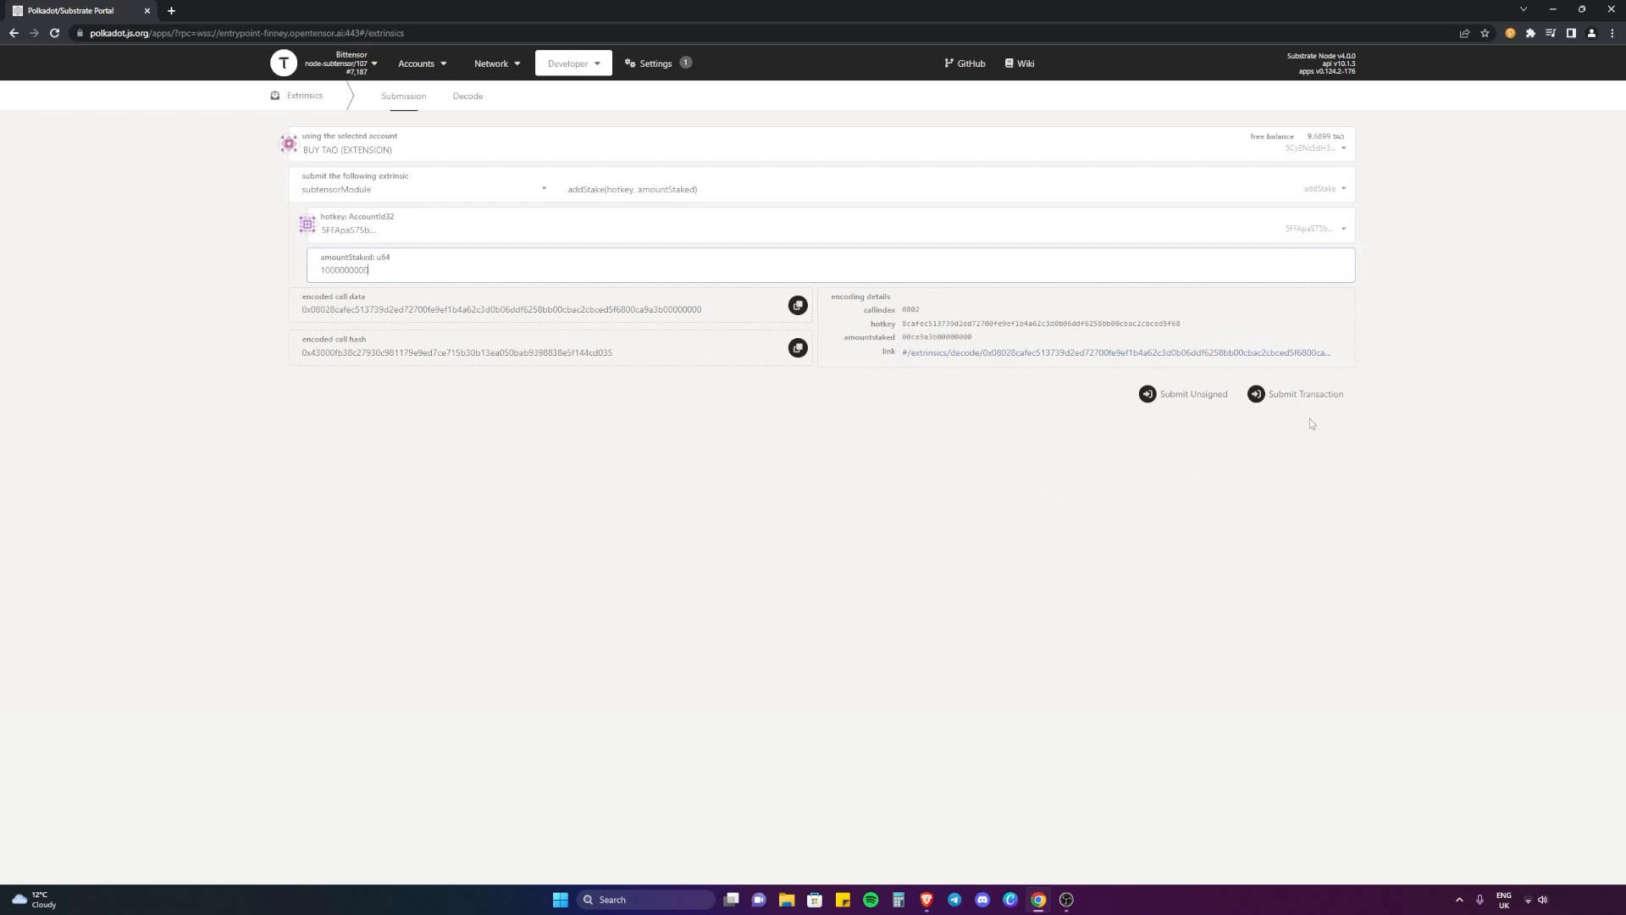
Submit the addStake transaction and sign and submit it for extension signing.
left_click(1304, 393)
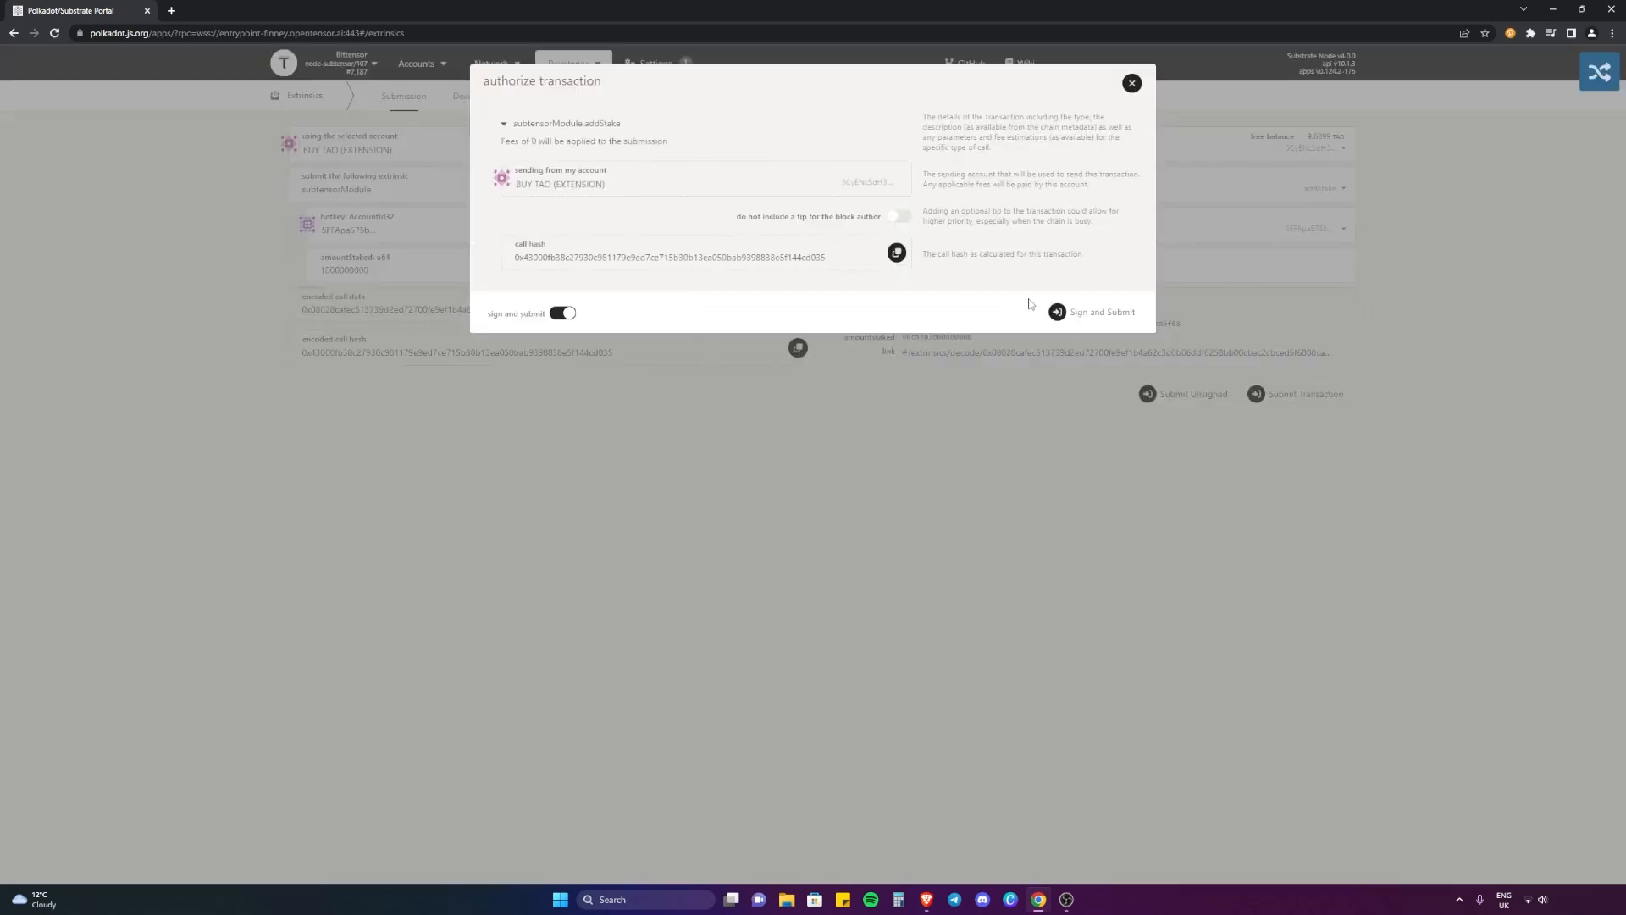
mouse_move(842, 271)
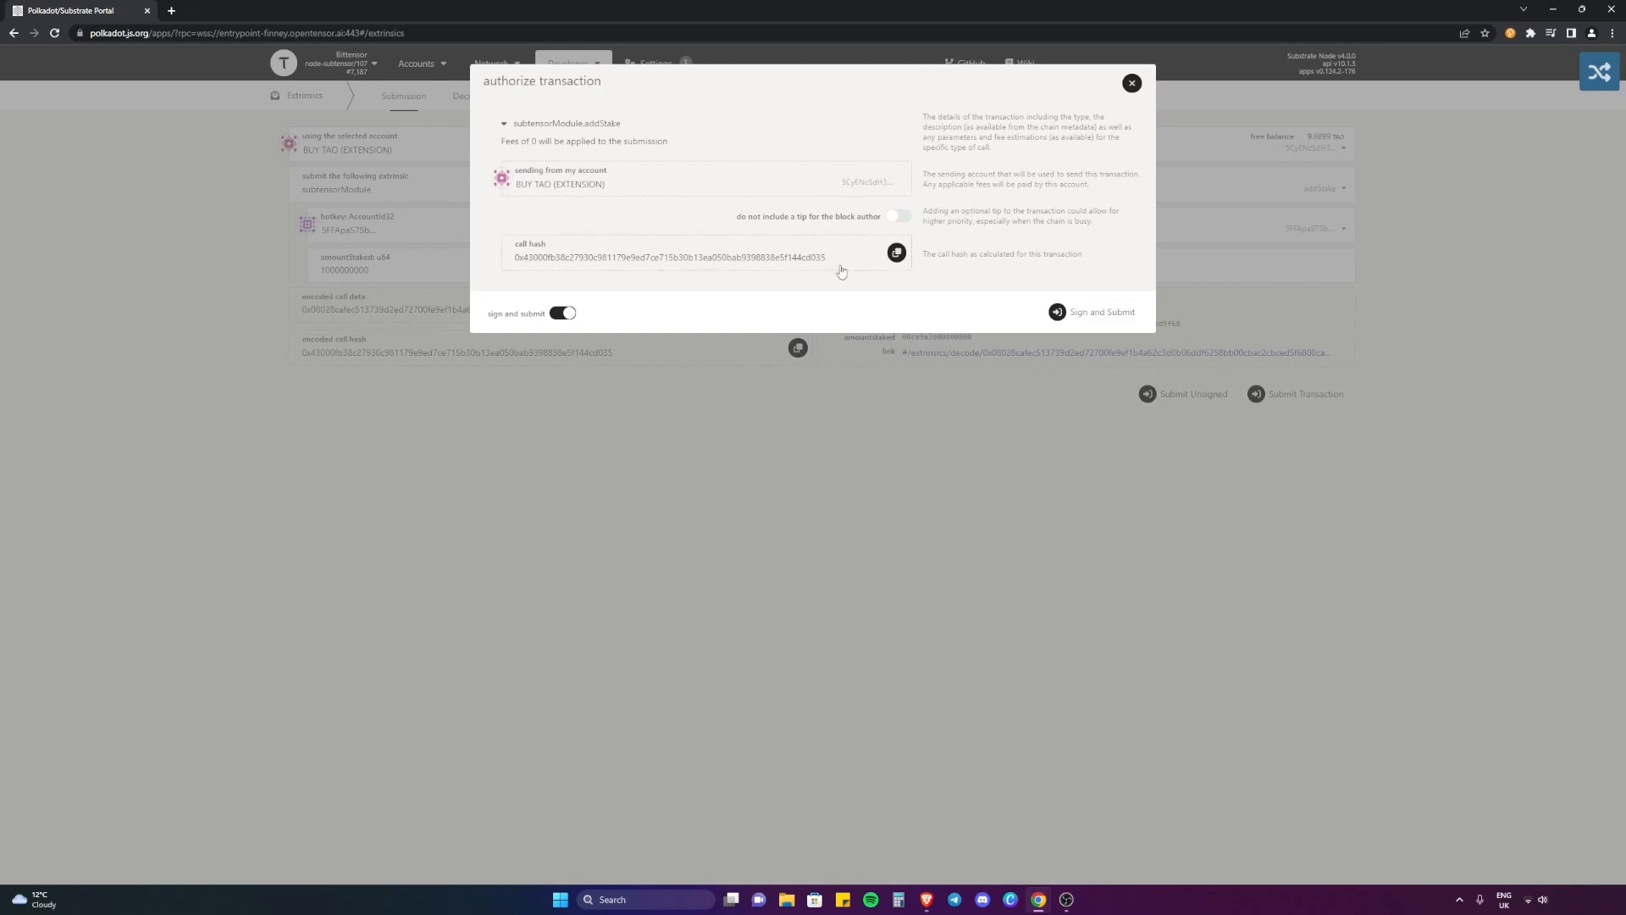
left_click(1091, 312)
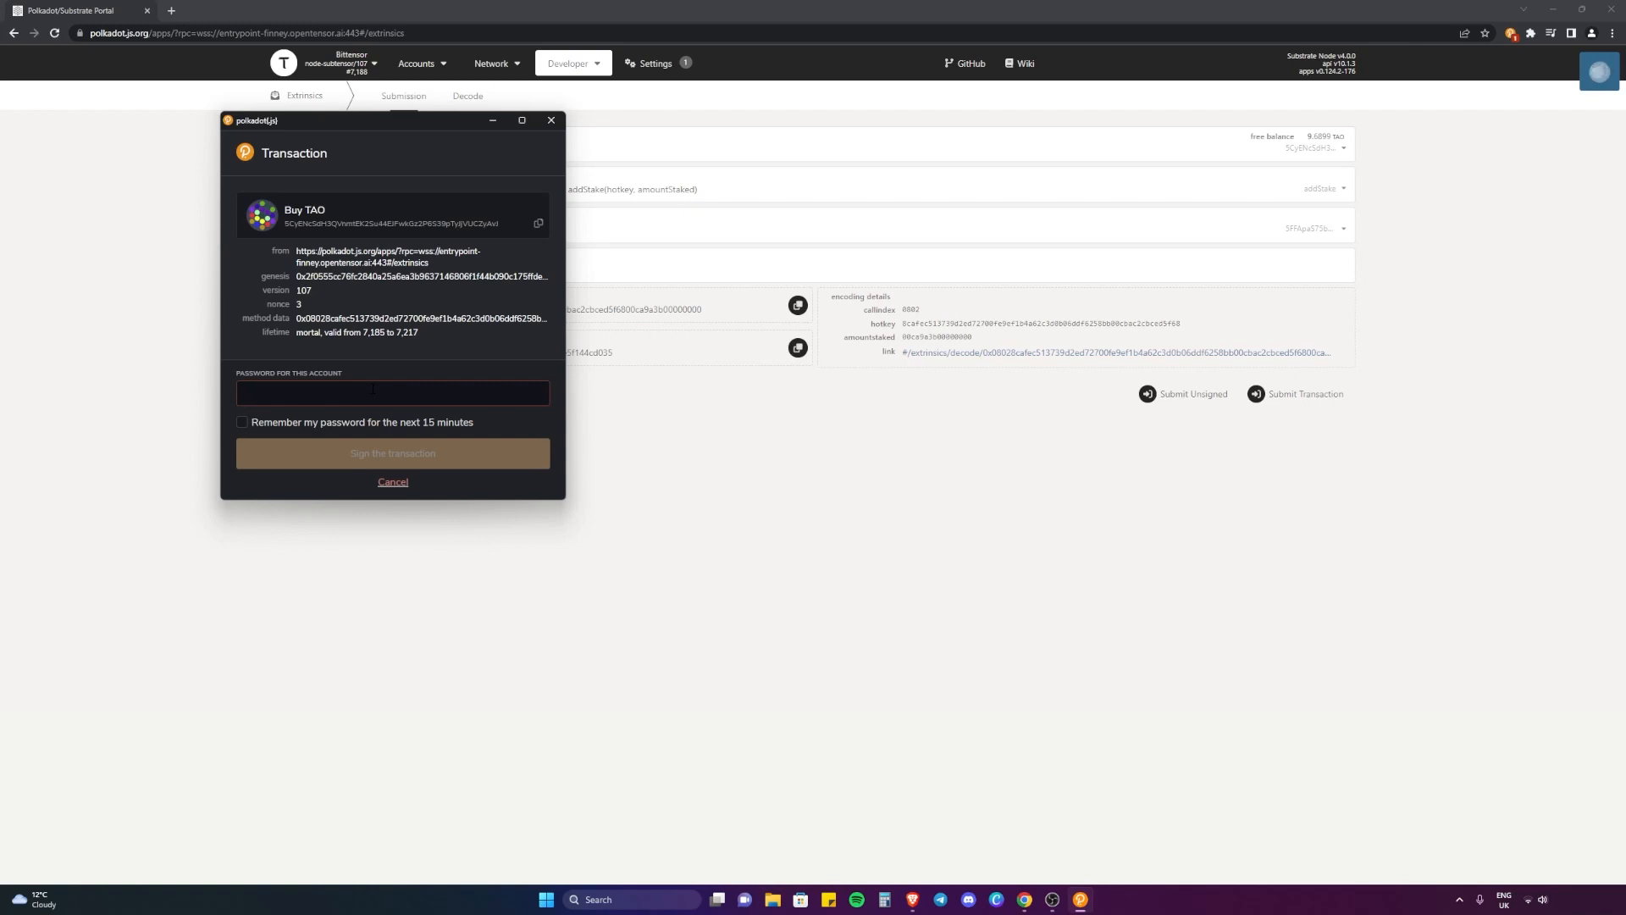
Enter the Buy TAO account password and sign the addStake transaction.
left_click(391, 391)
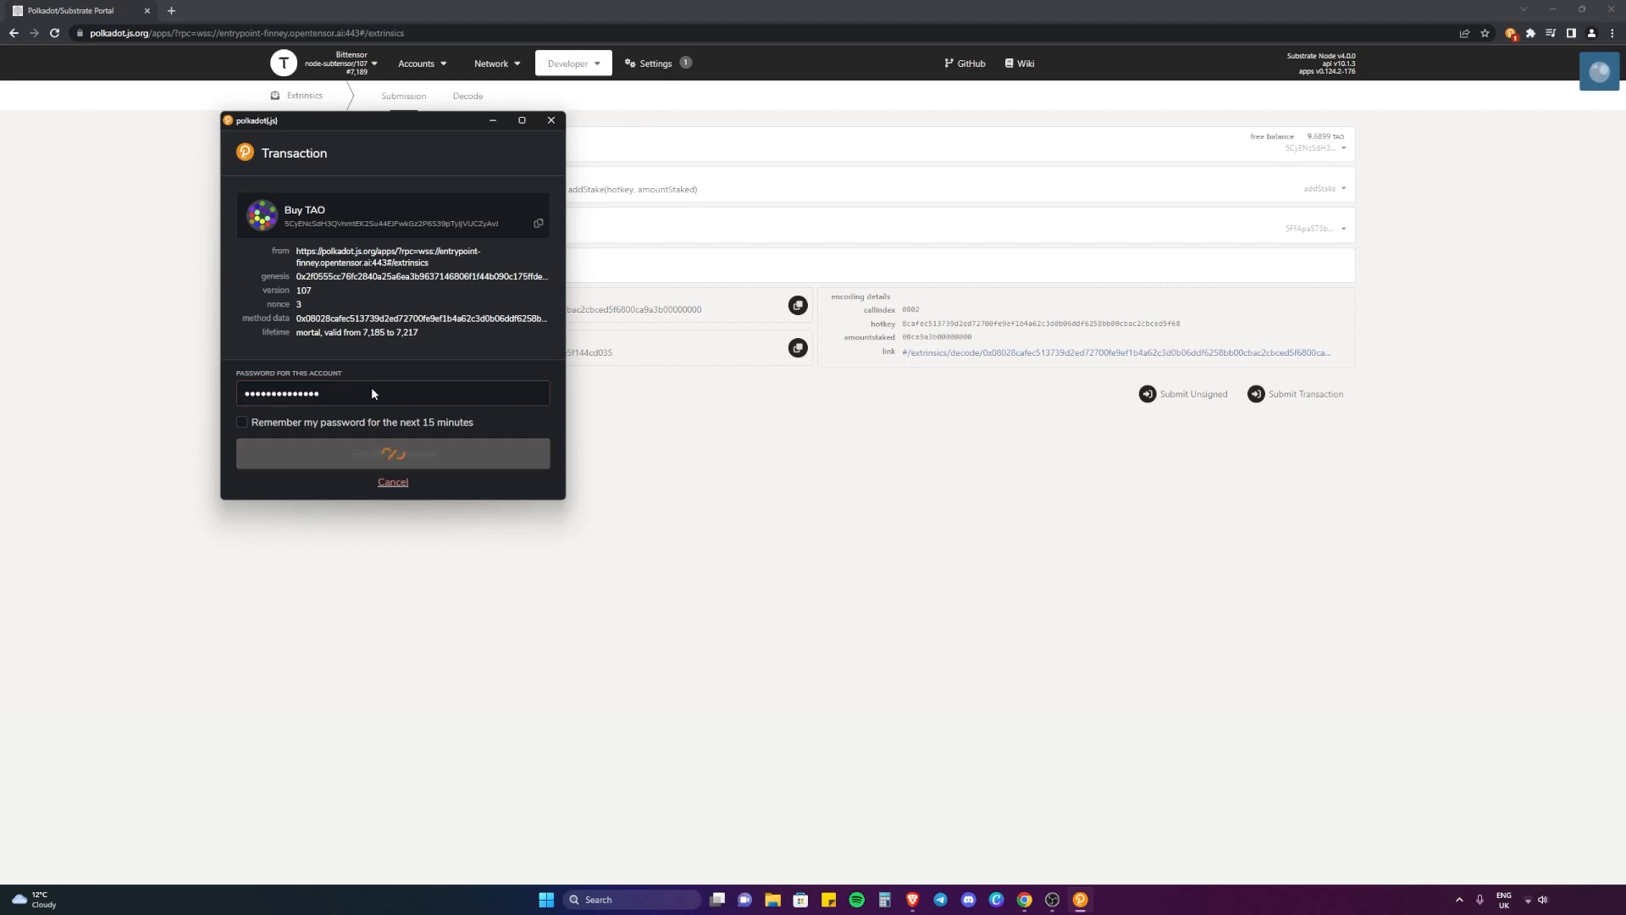
left_click(391, 454)
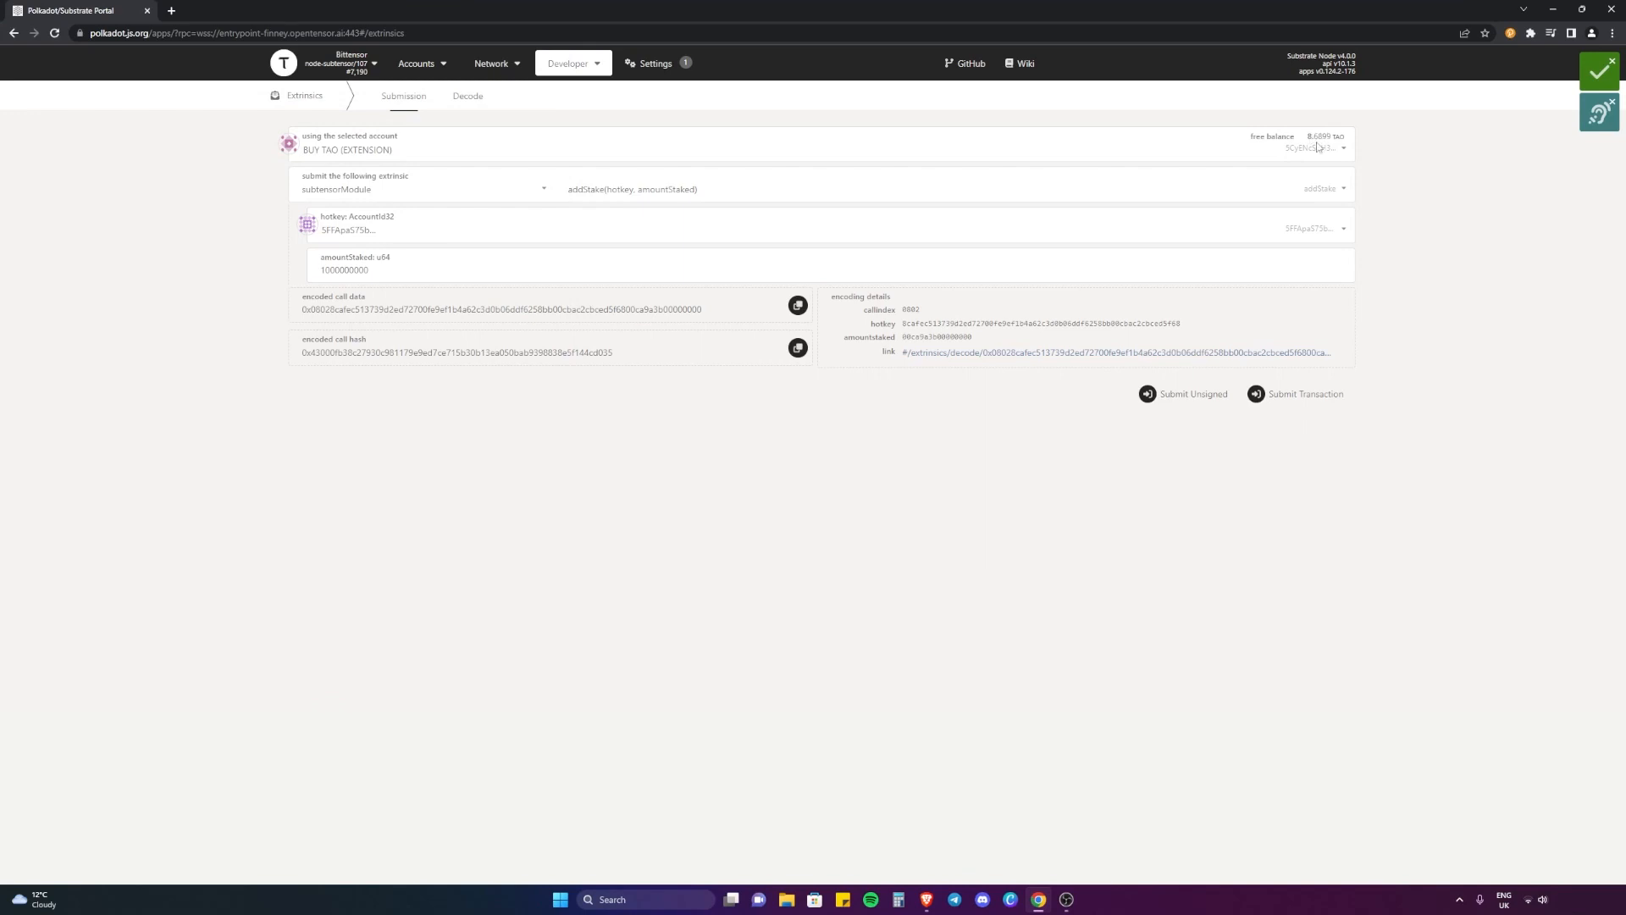
mouse_move(791, 562)
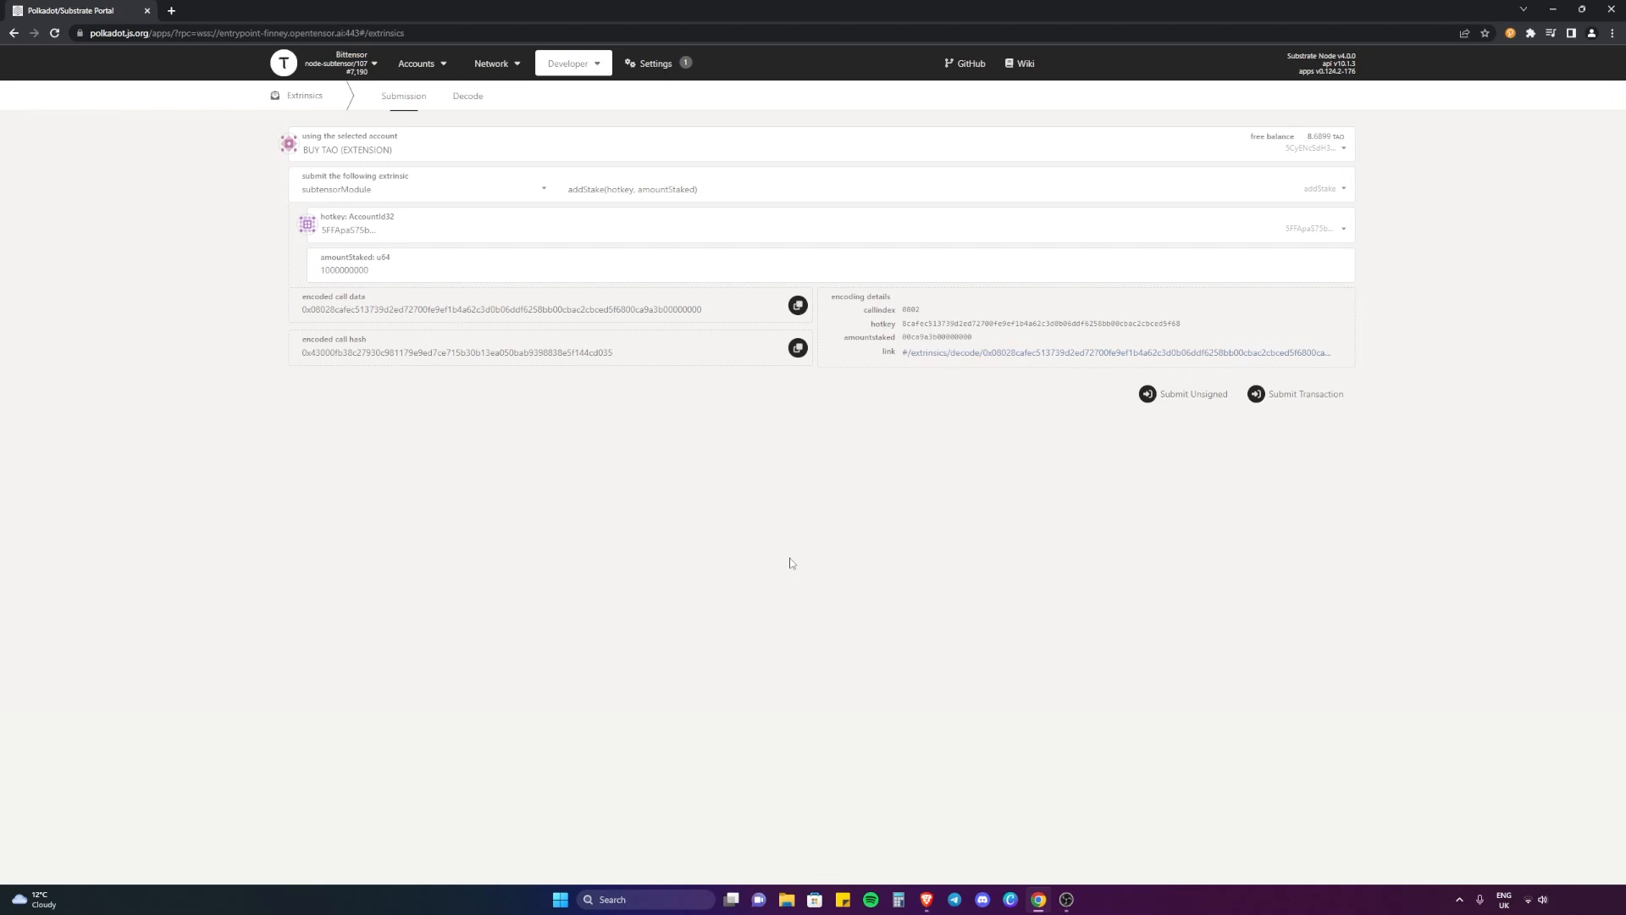
mouse_move(942, 558)
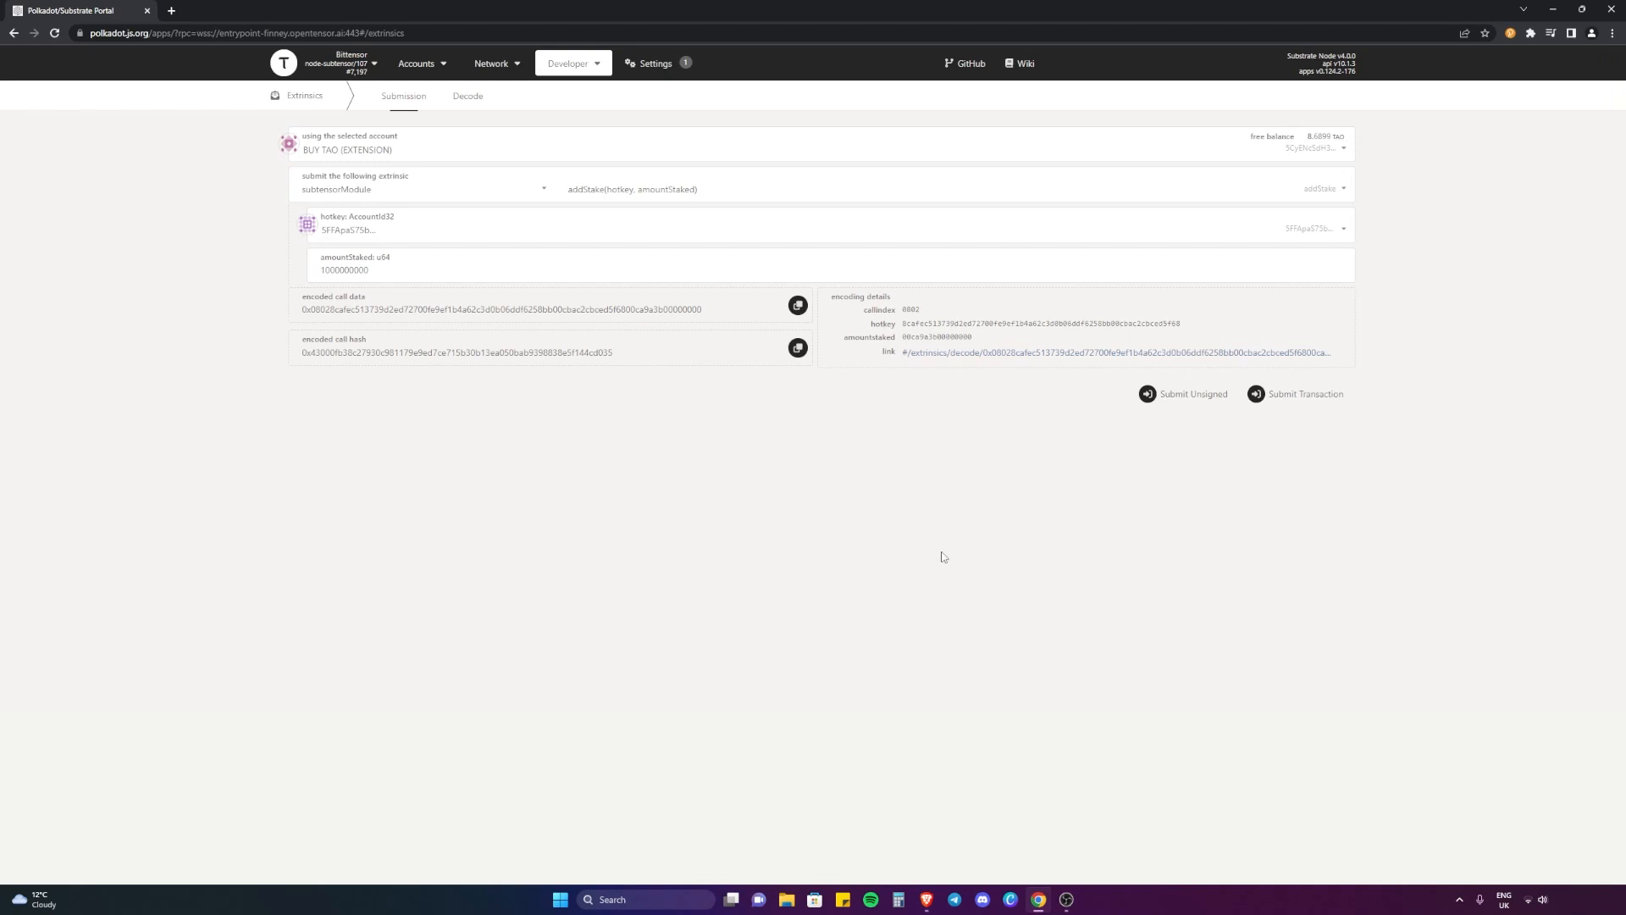
mouse_move(1430, 184)
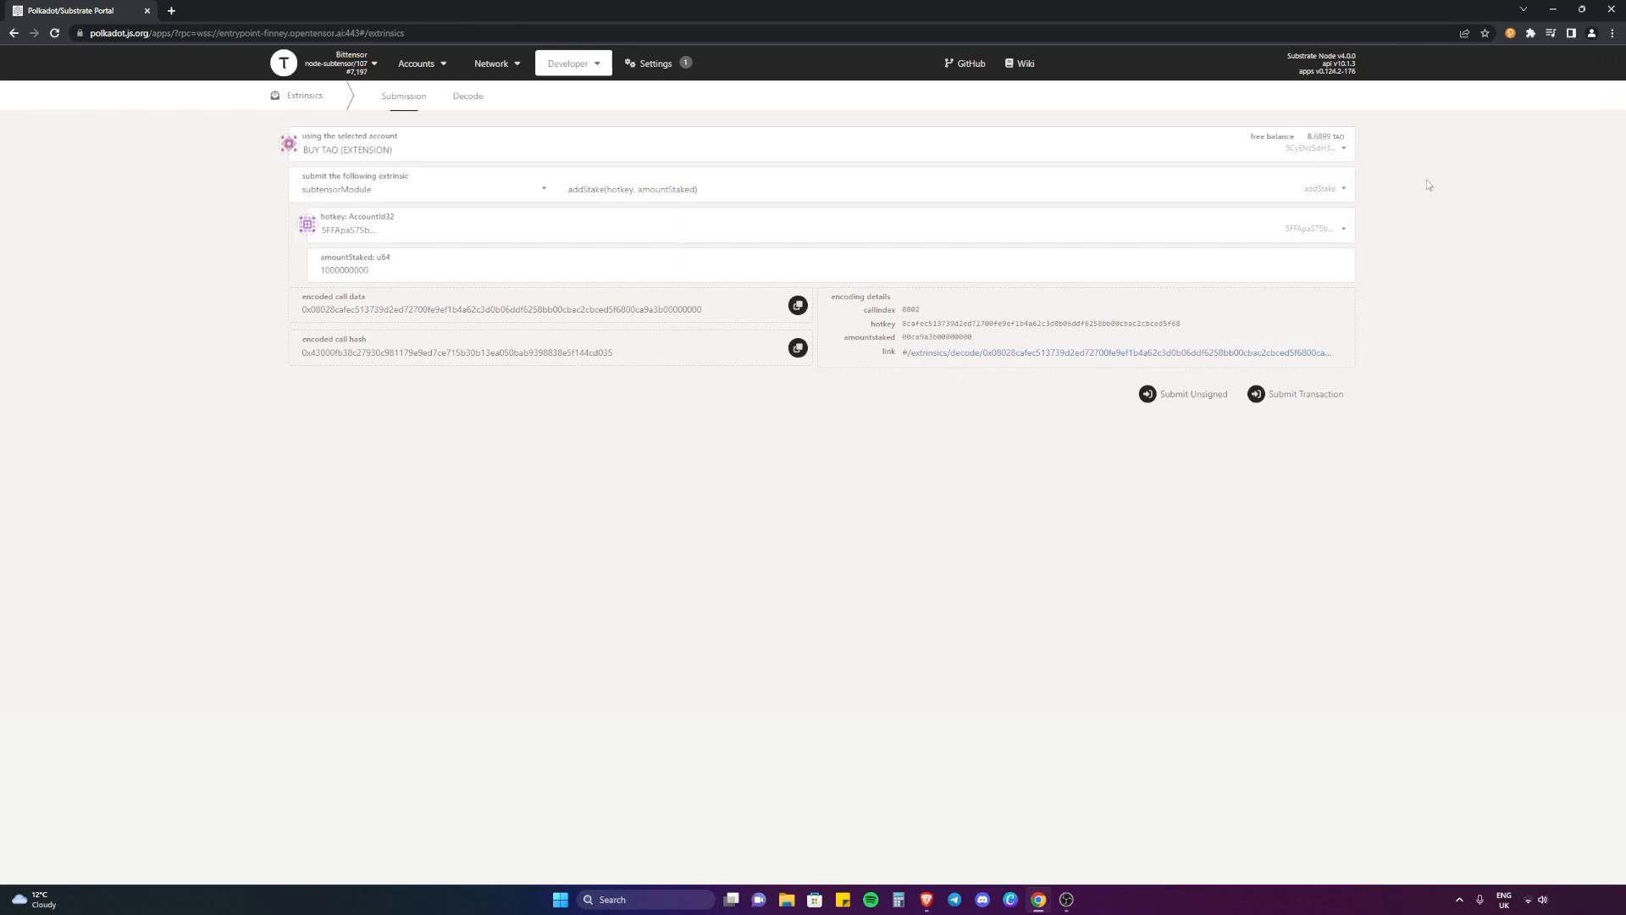
mouse_move(827, 596)
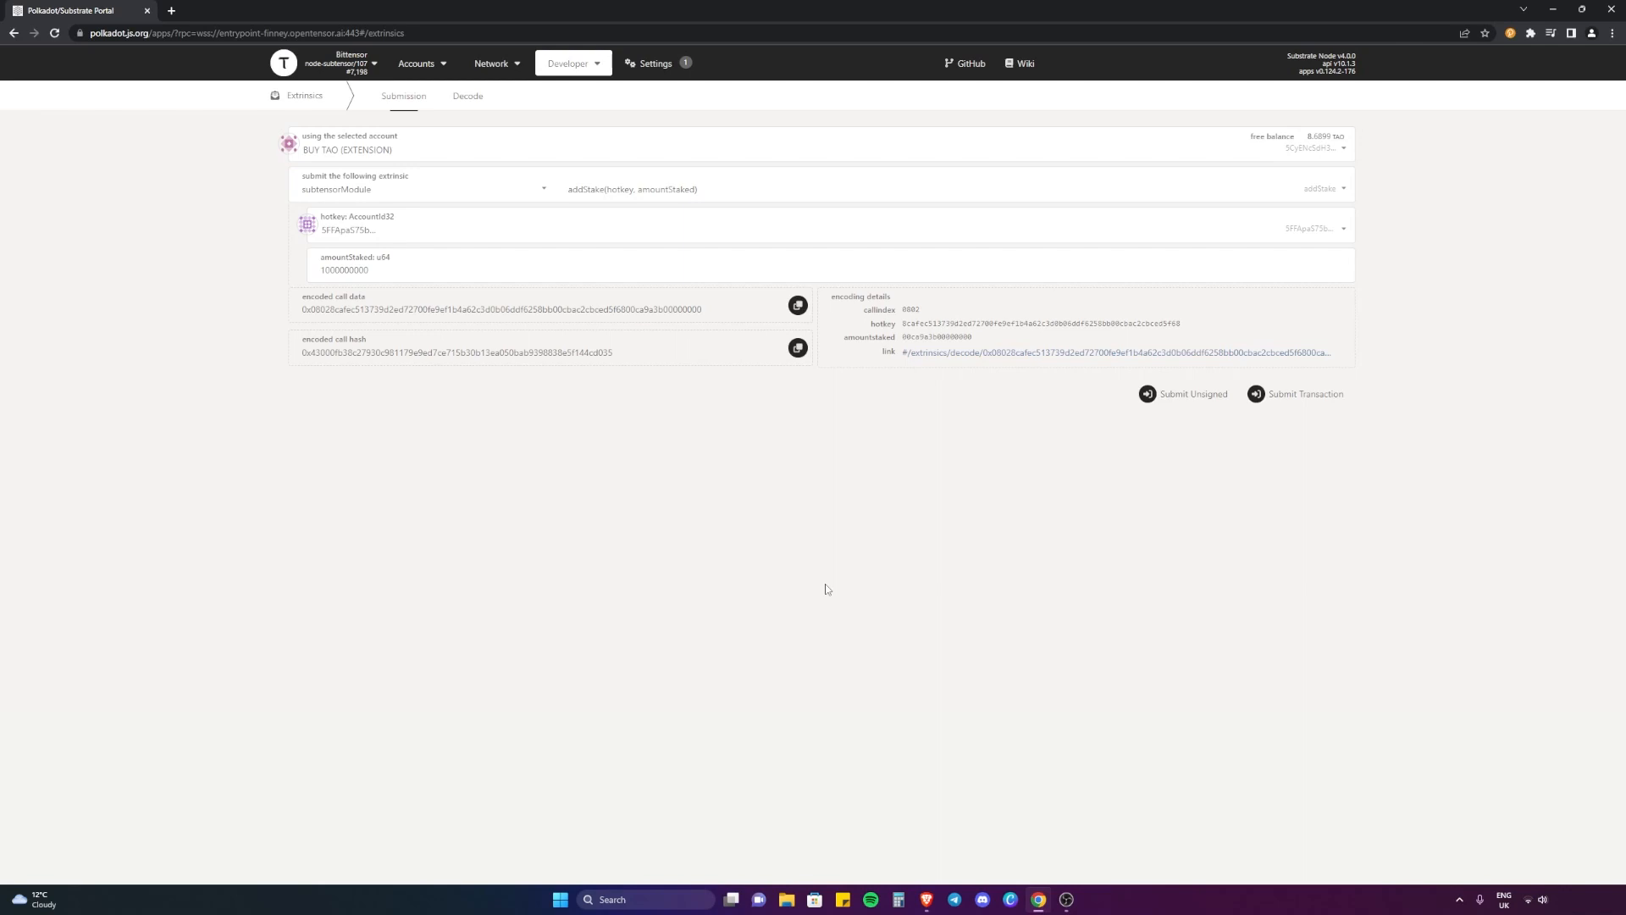
mouse_move(595, 461)
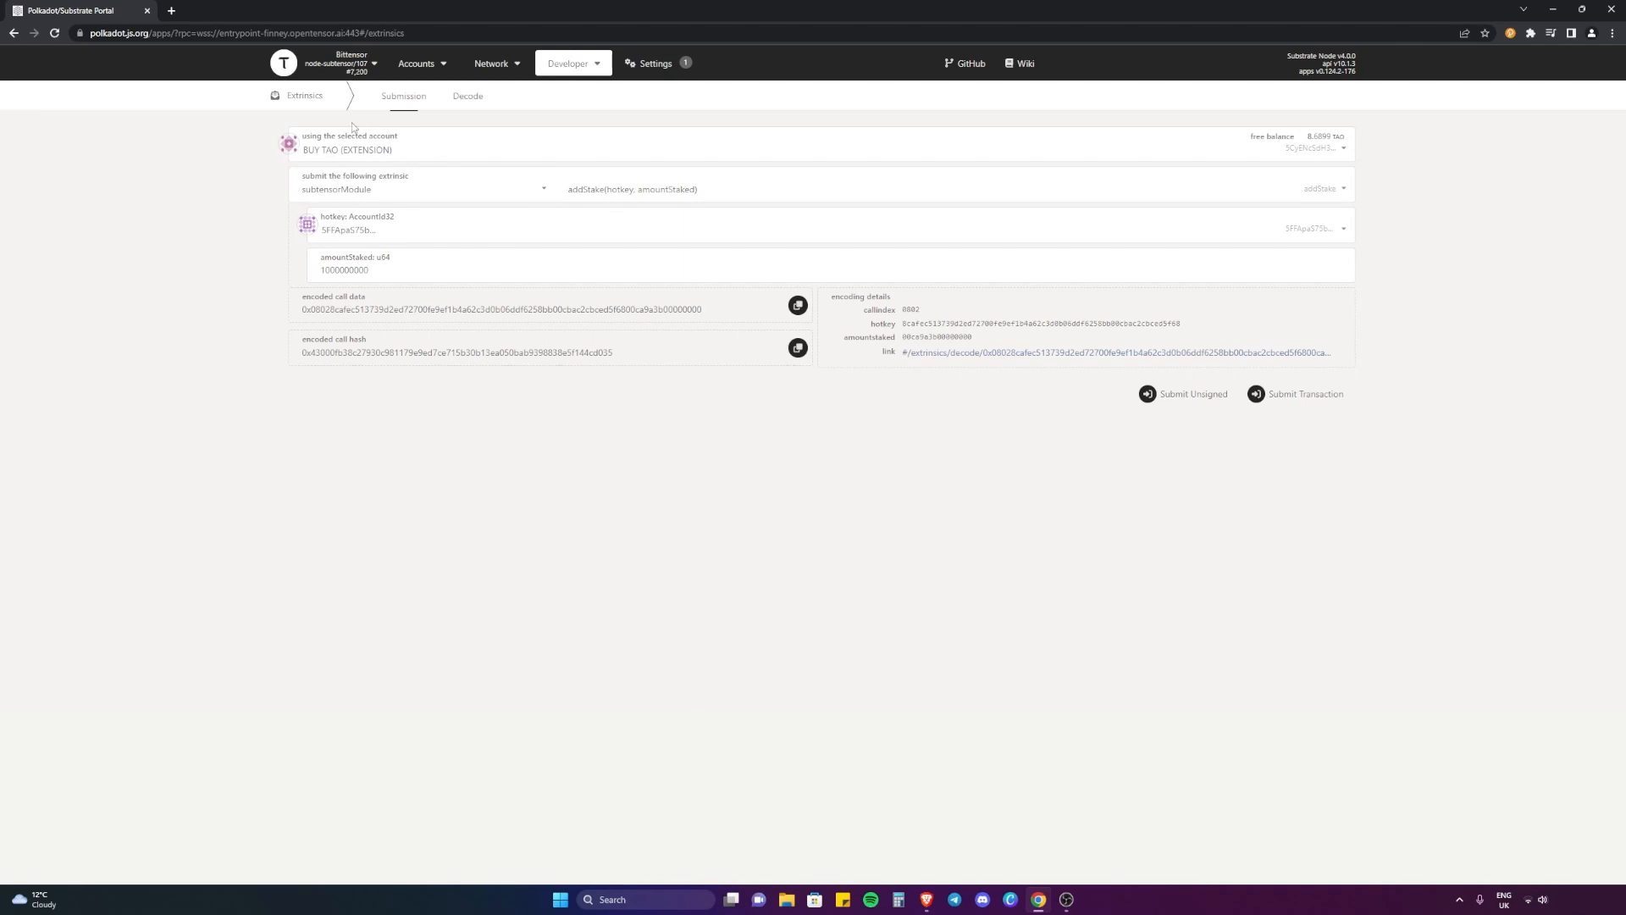
mouse_move(361, 154)
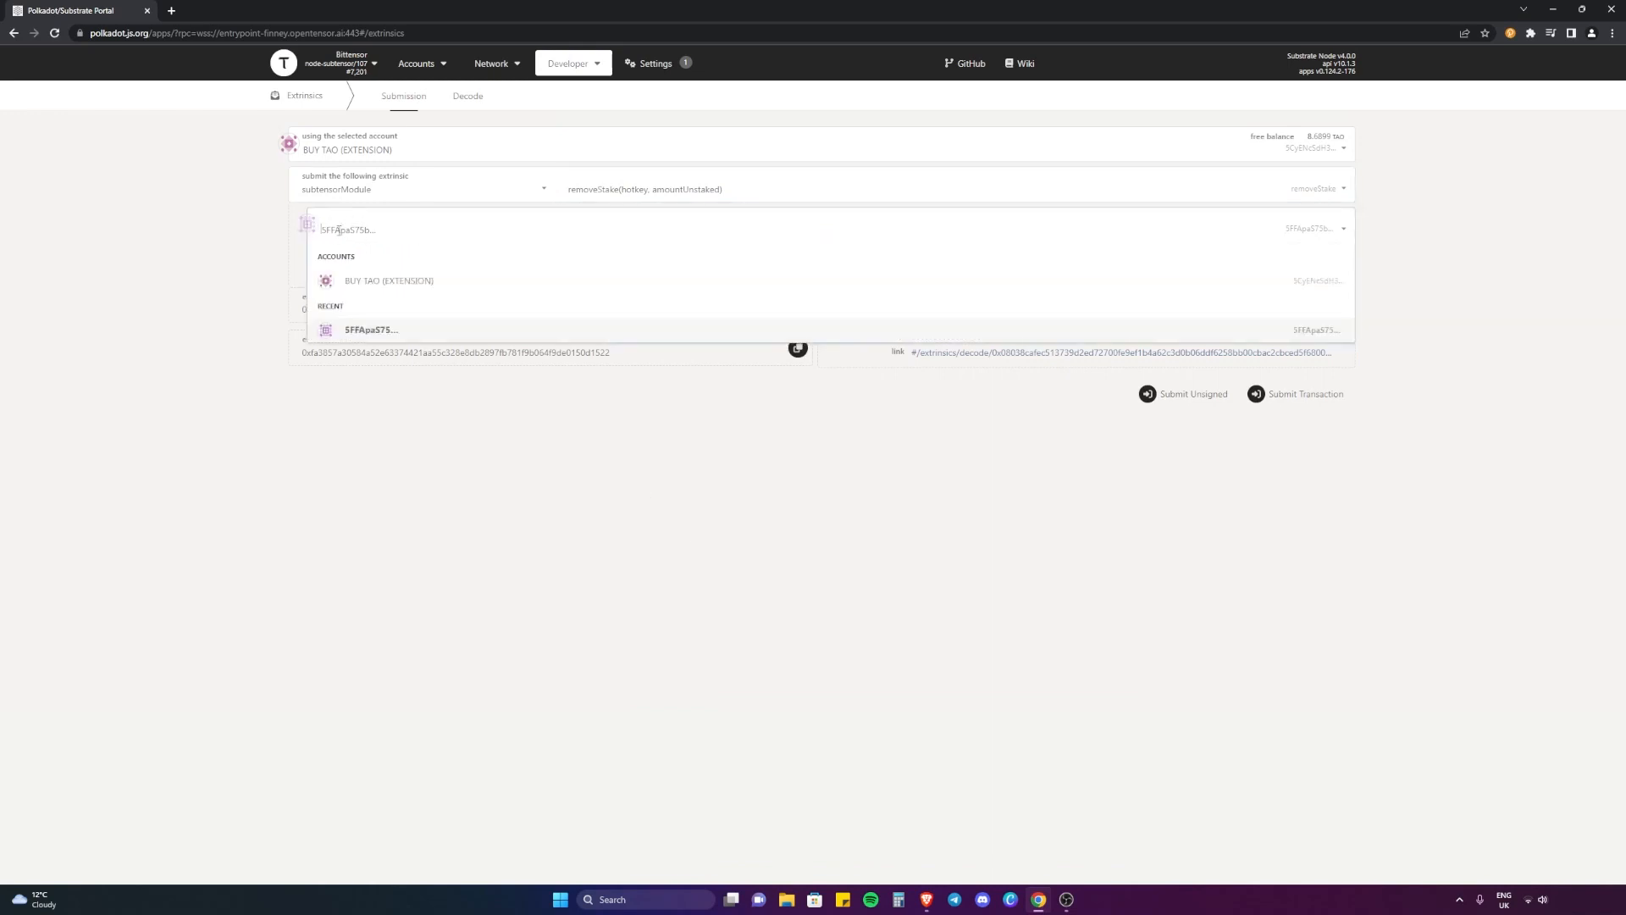
left_click(371, 330)
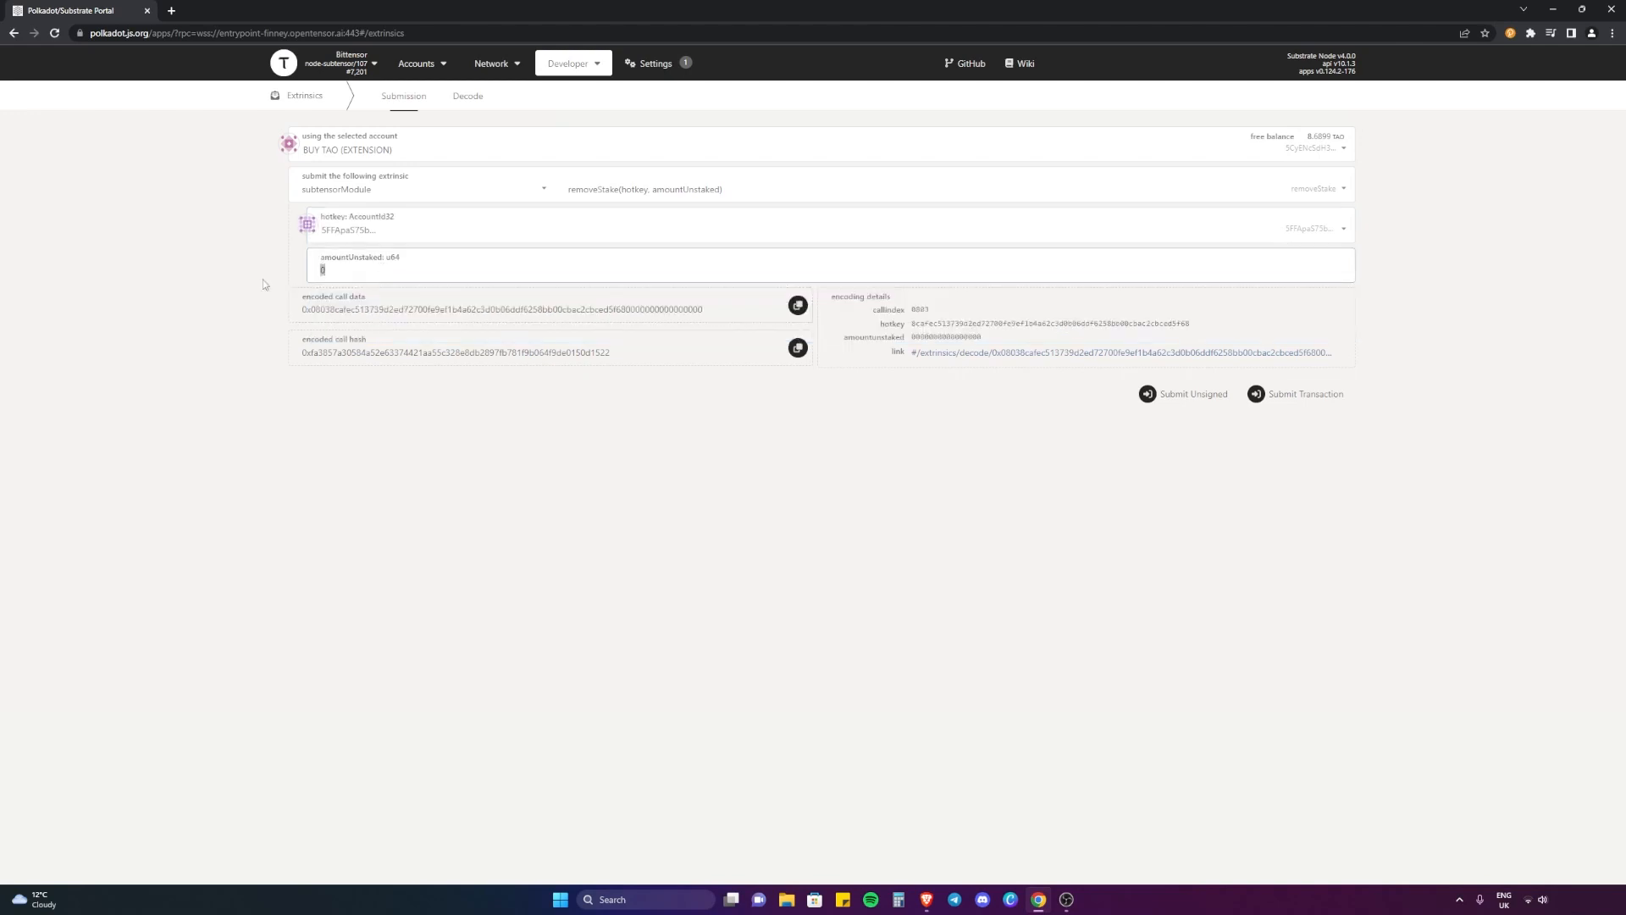
type("100")
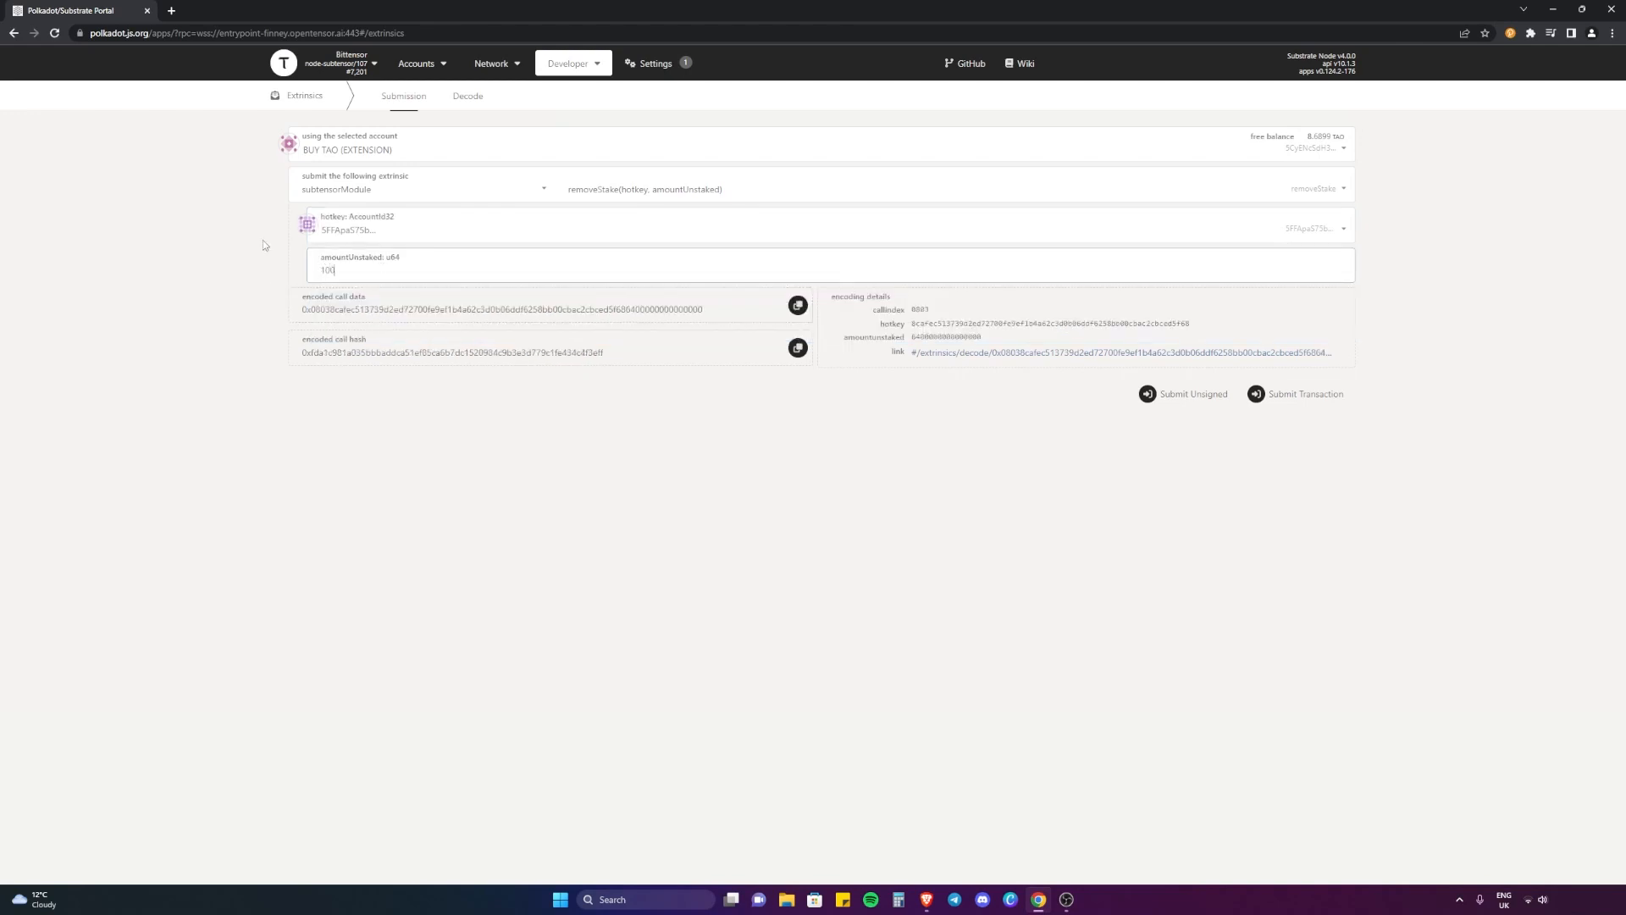
type("0000000")
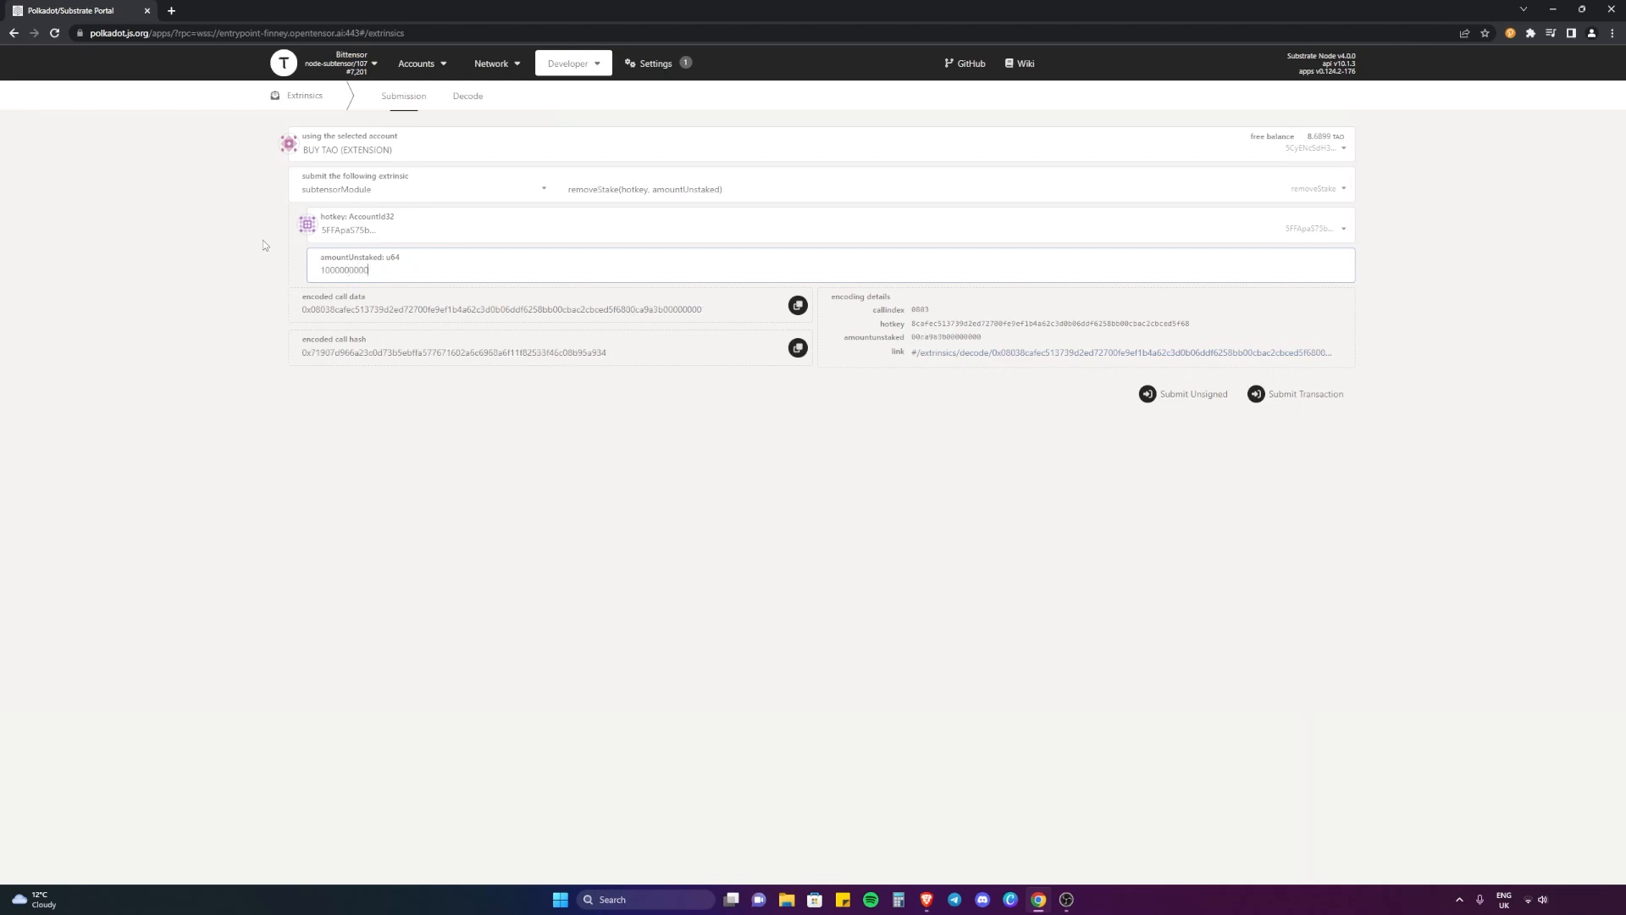
Submit the removeStake transaction and send it to the extension for password signing.
left_click(1302, 393)
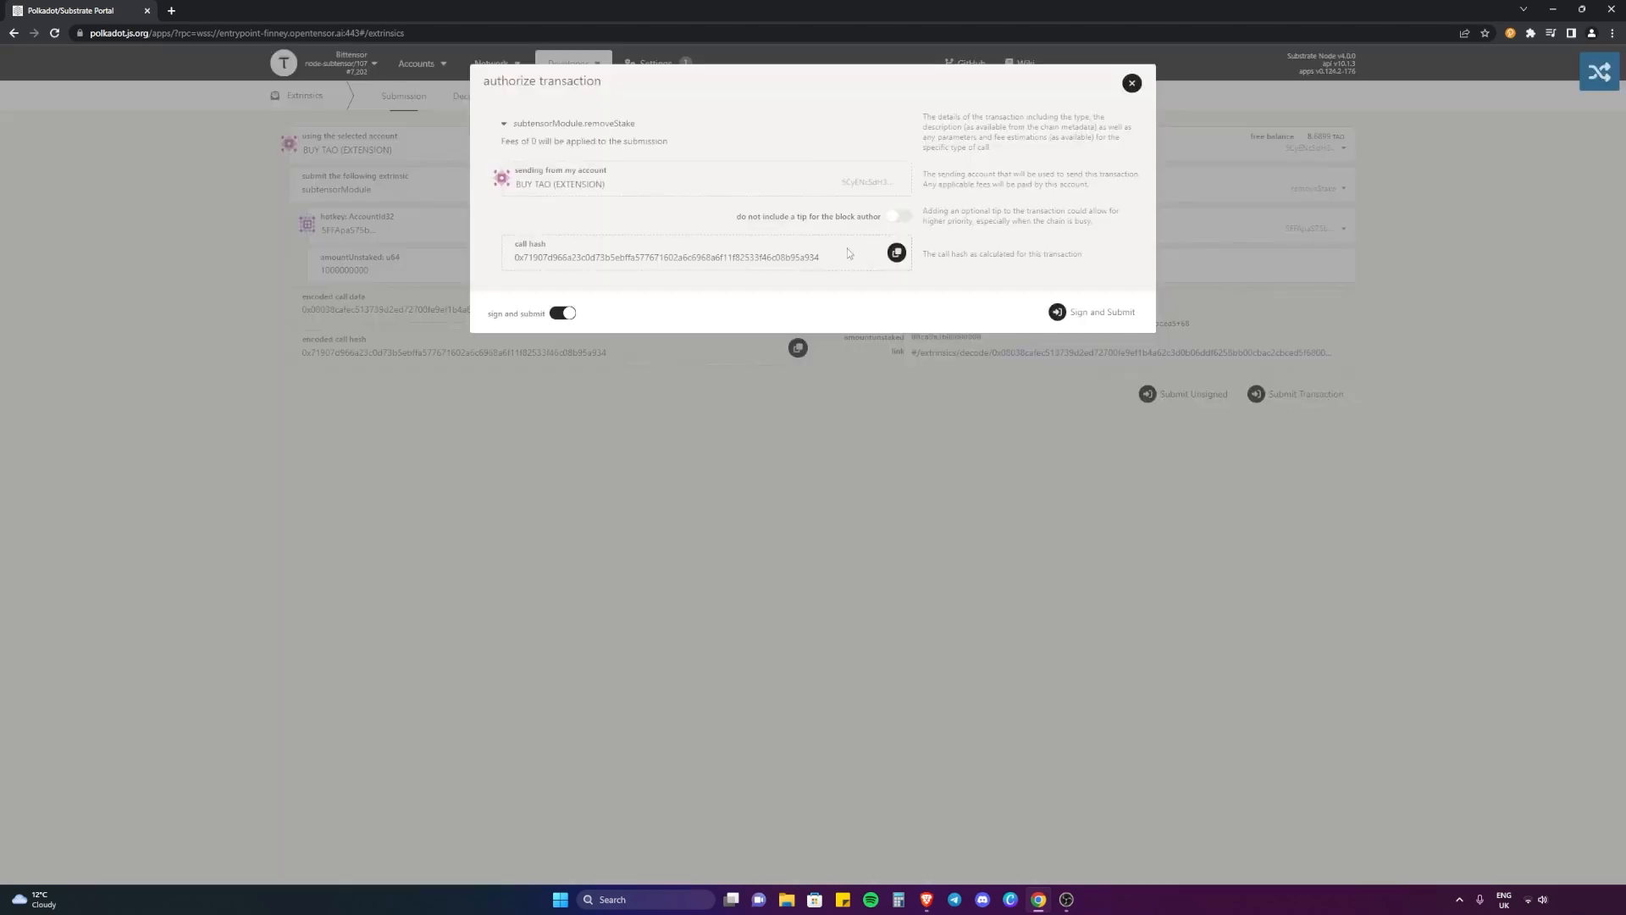
left_click(1100, 312)
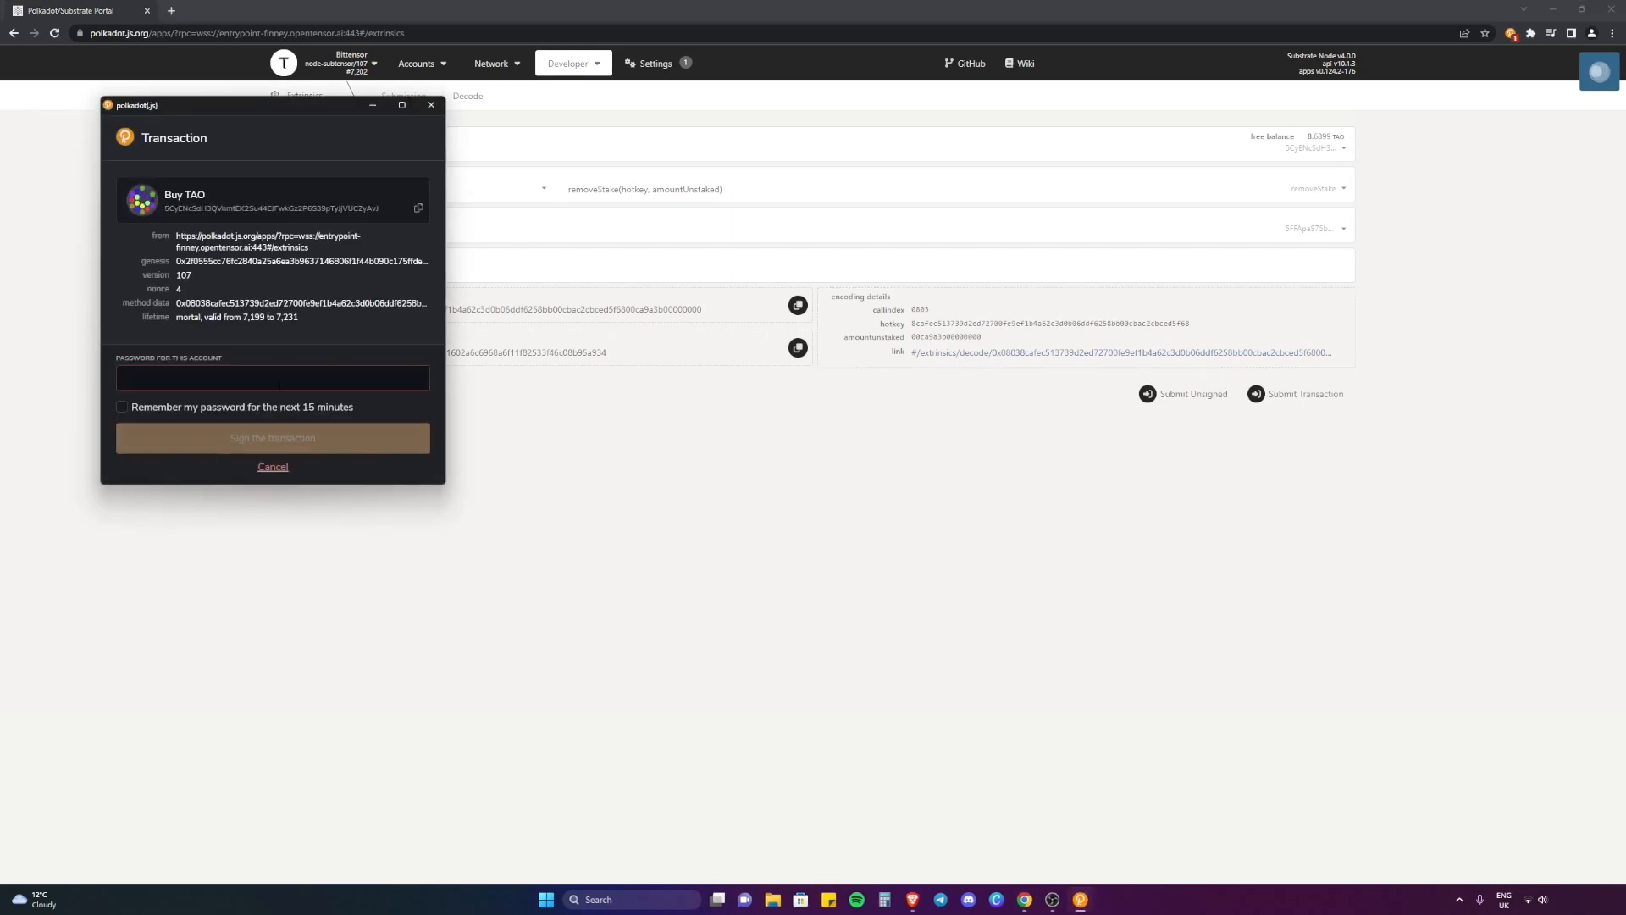
left_click(273, 466)
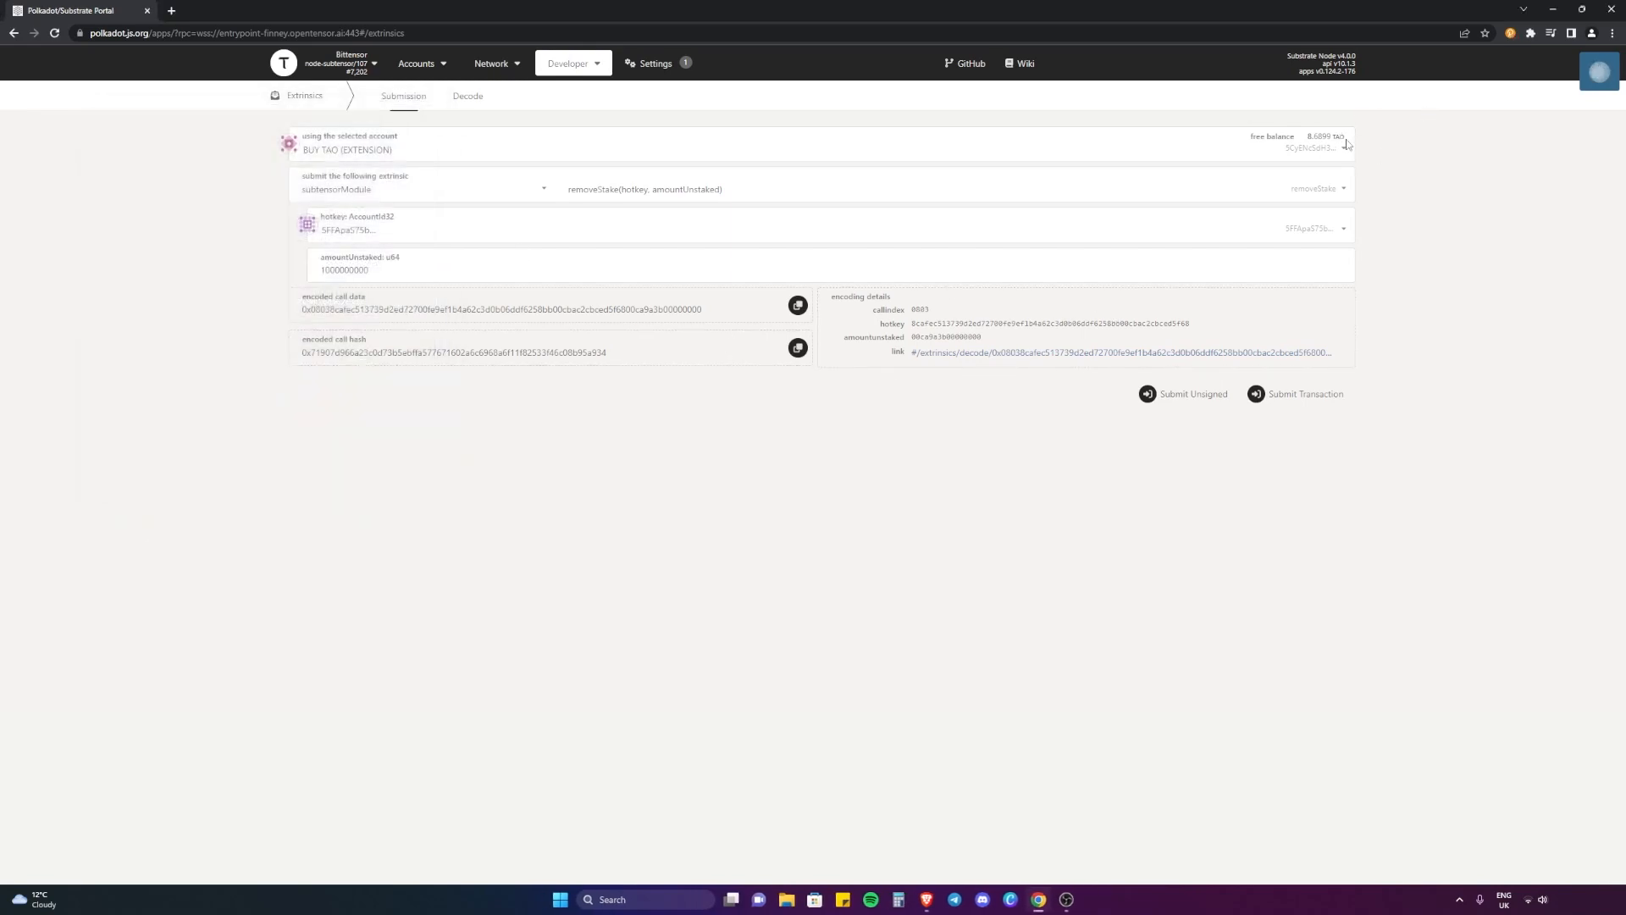
mouse_move(1361, 140)
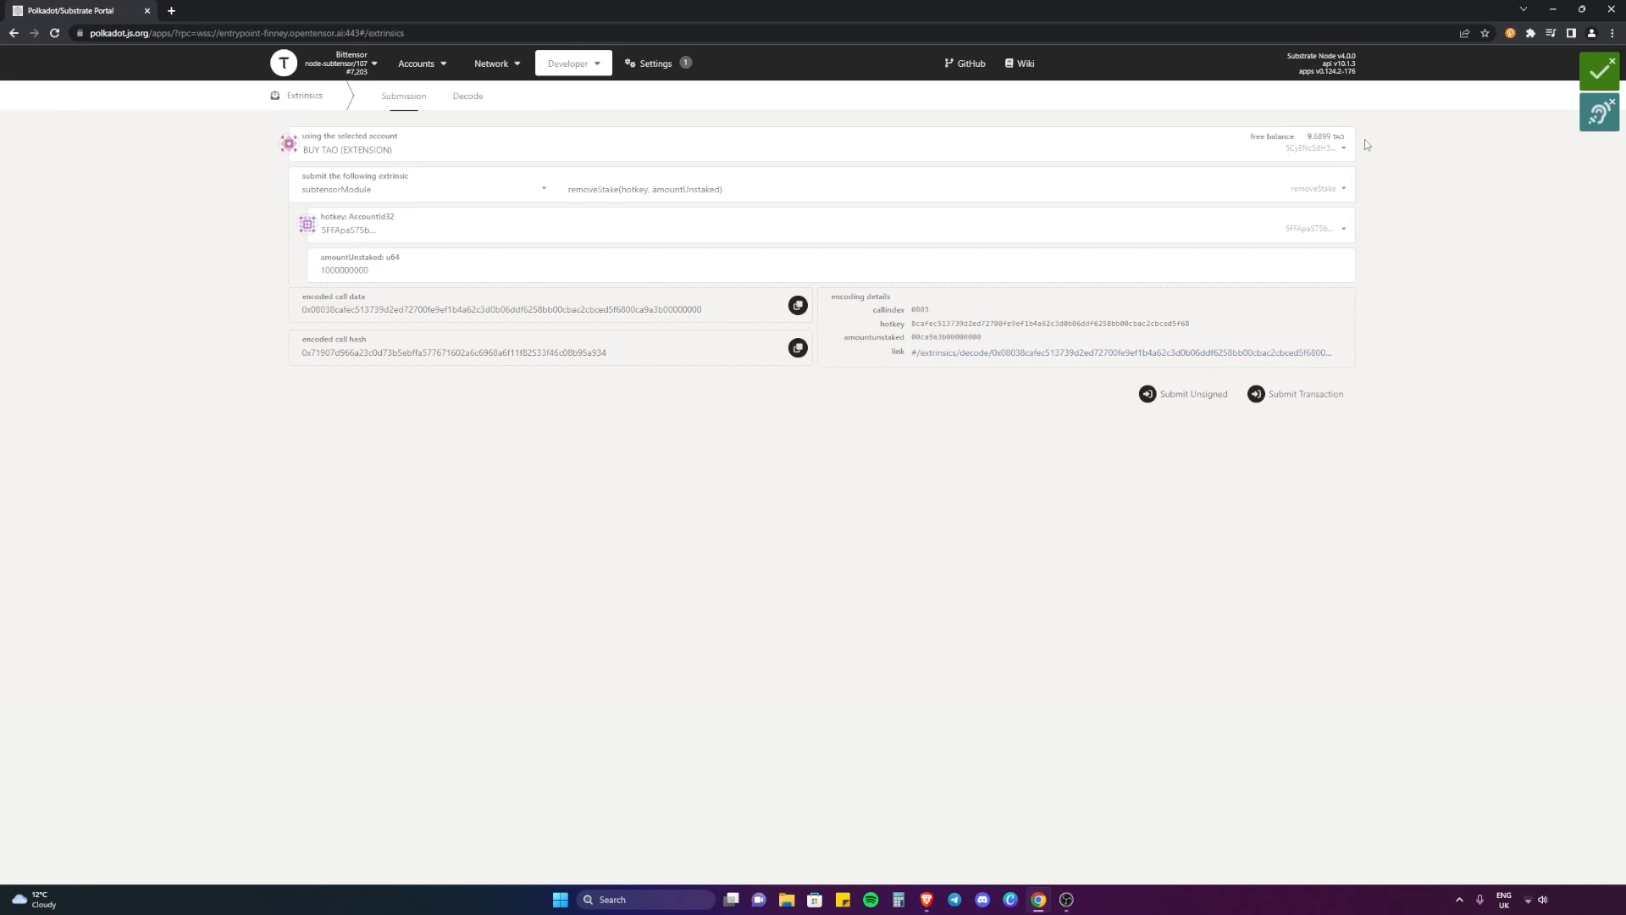
mouse_move(787, 552)
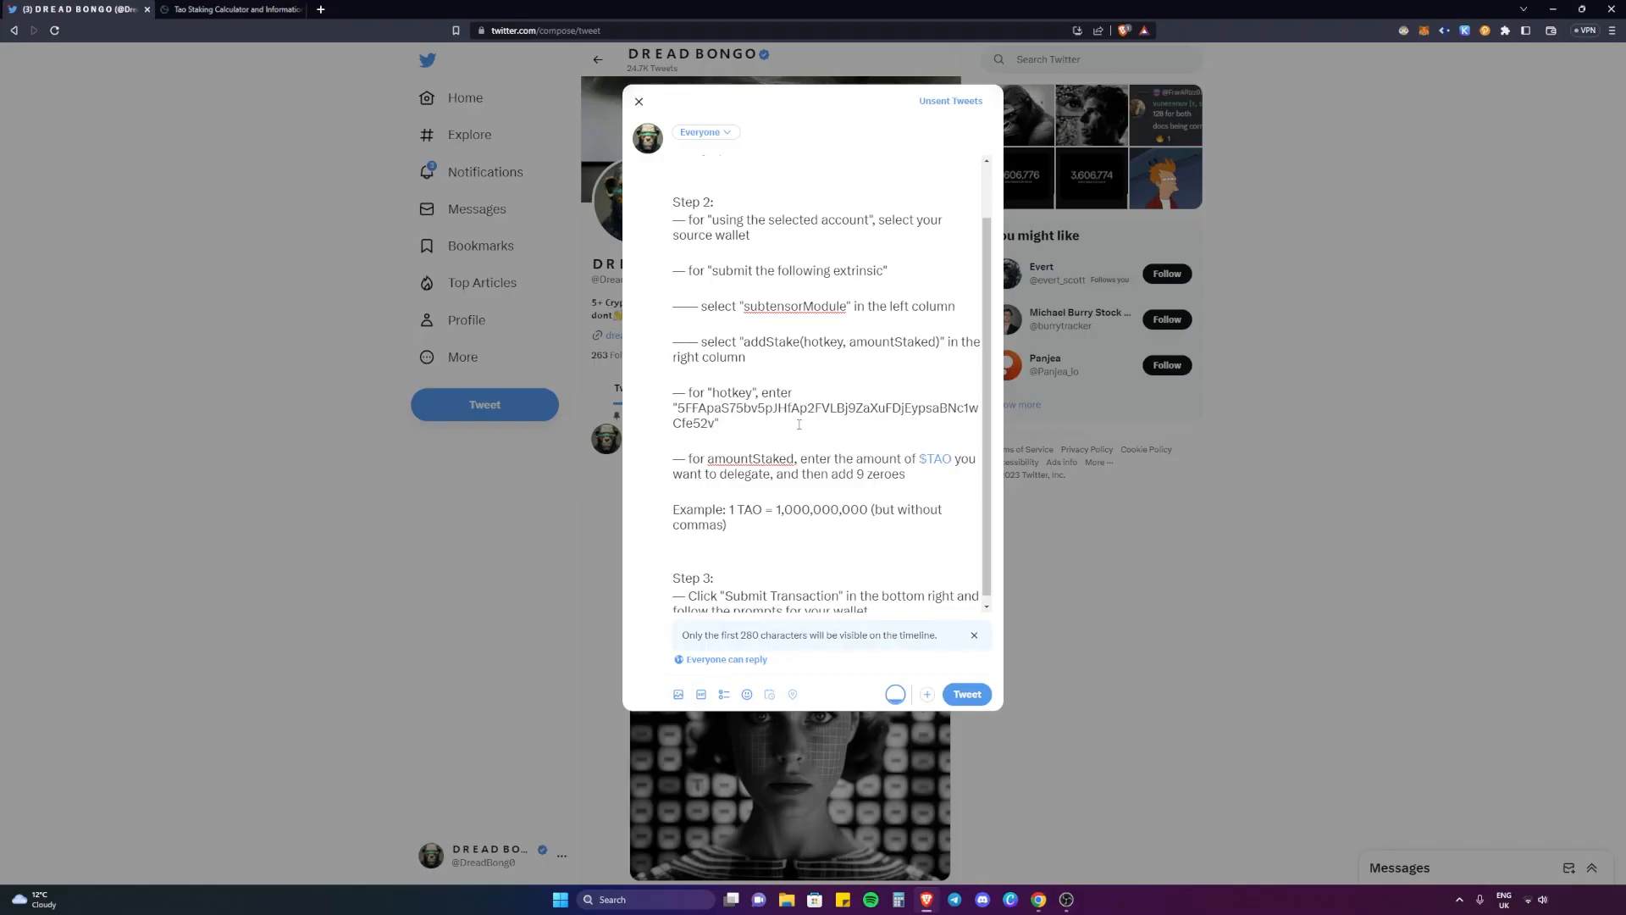
mouse_move(1037, 899)
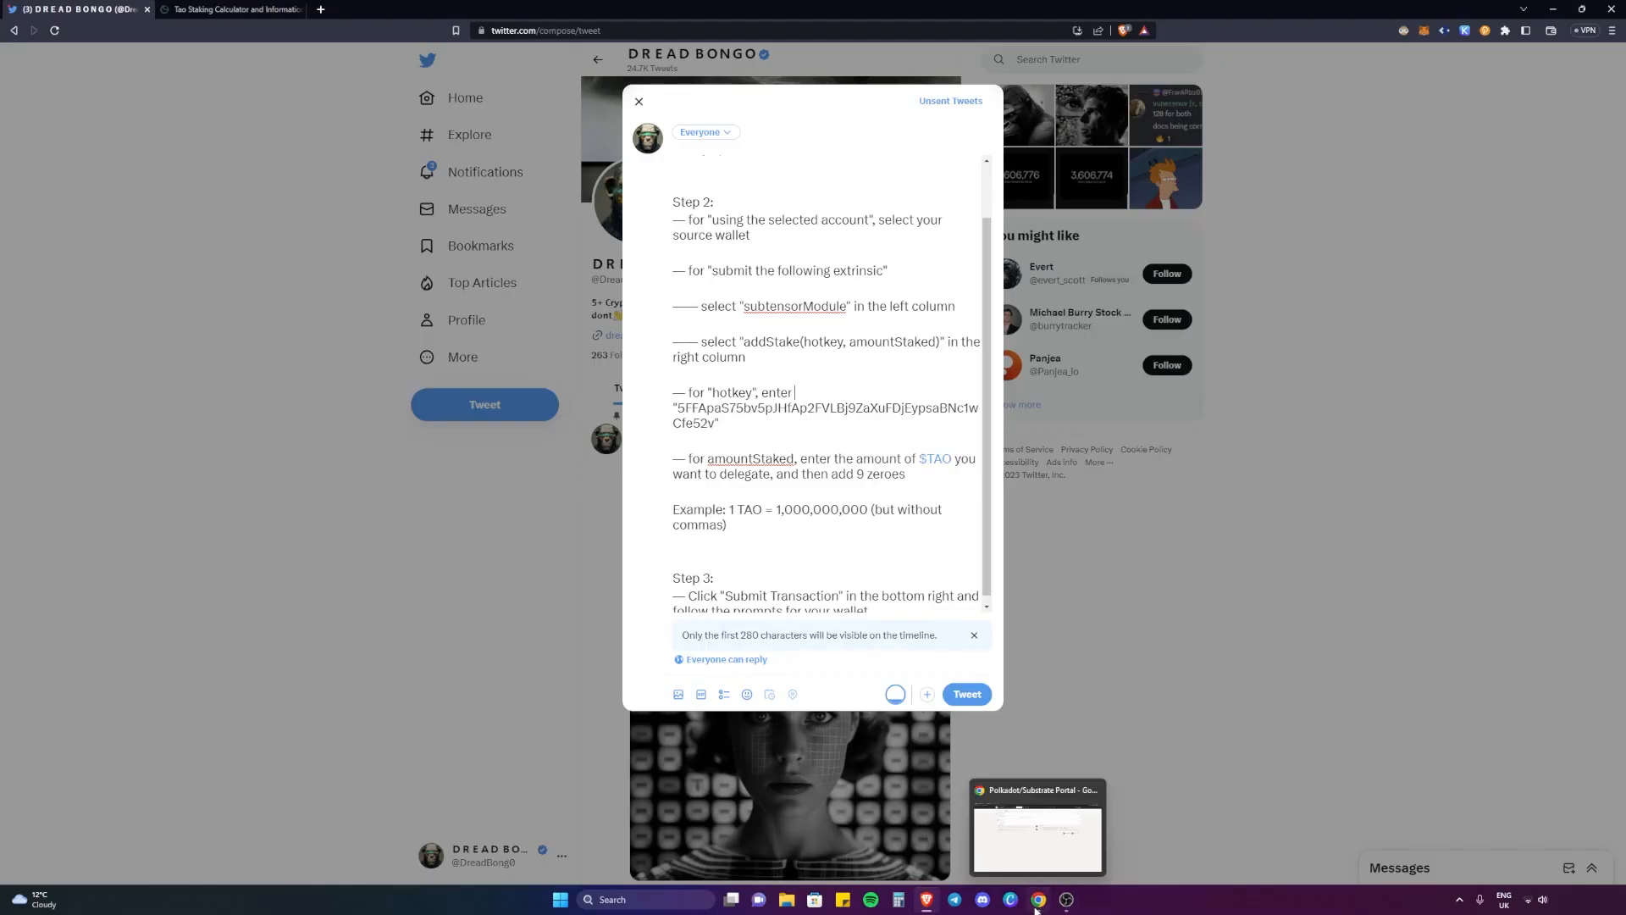
left_click(1037, 826)
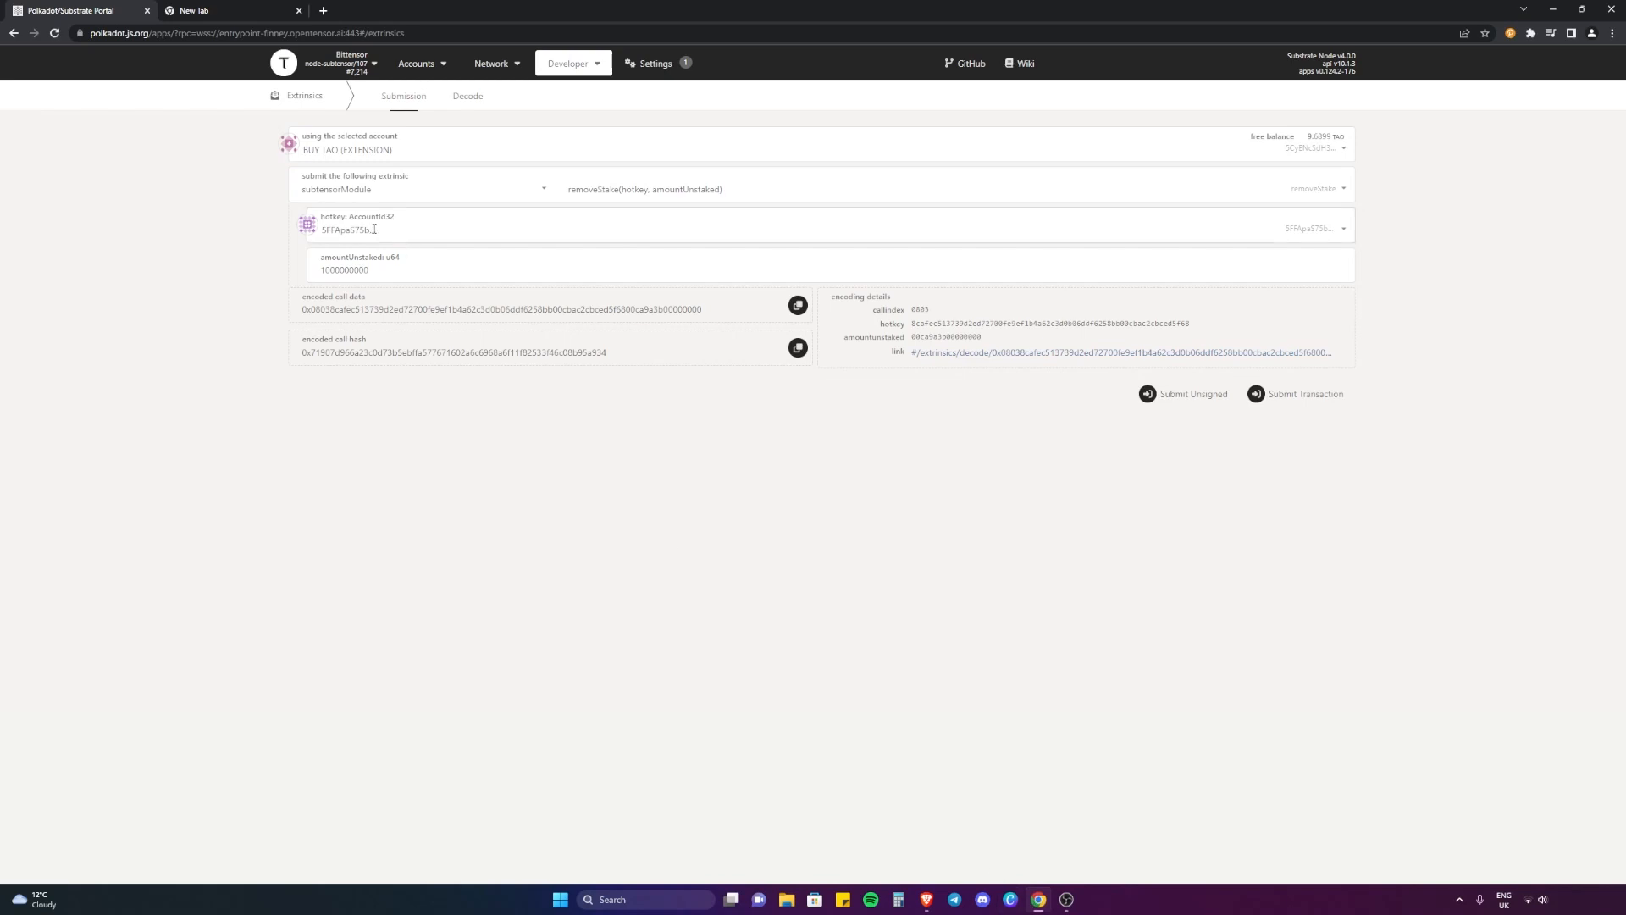
mouse_move(753, 579)
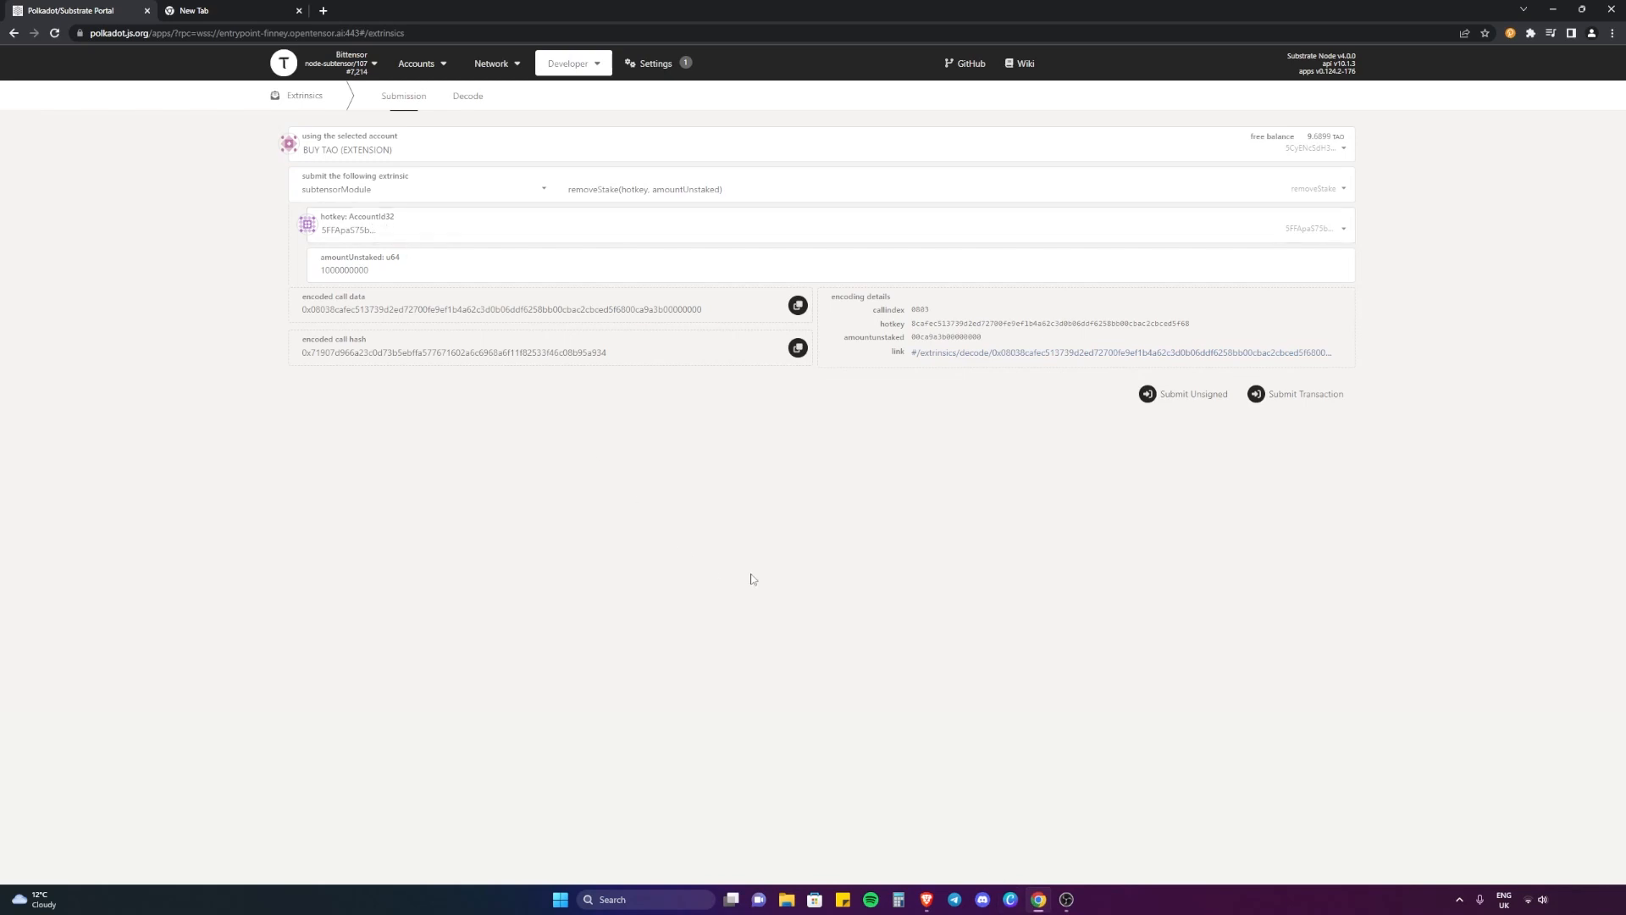
left_click(78, 10)
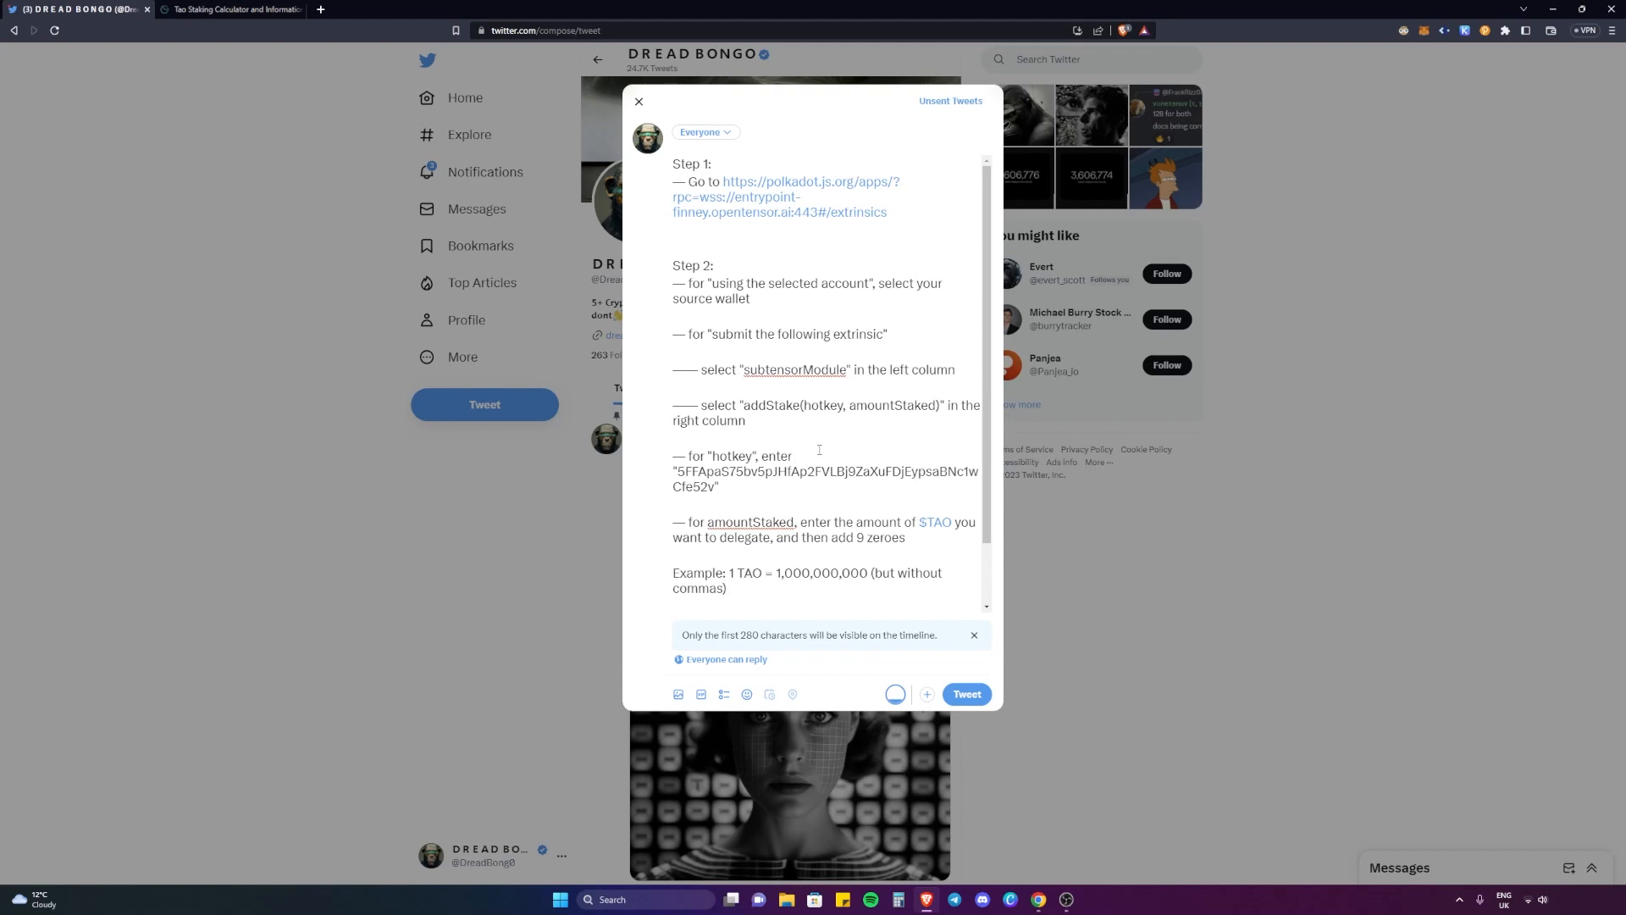